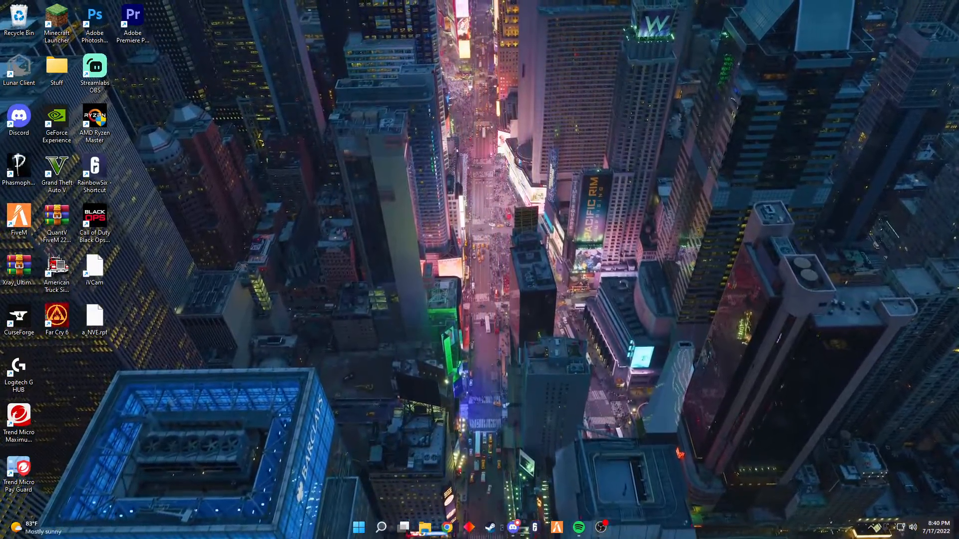
Send the !teamspeak command in #support-communications so the bot posts TeamSpeak setup instructions.
click(513, 527)
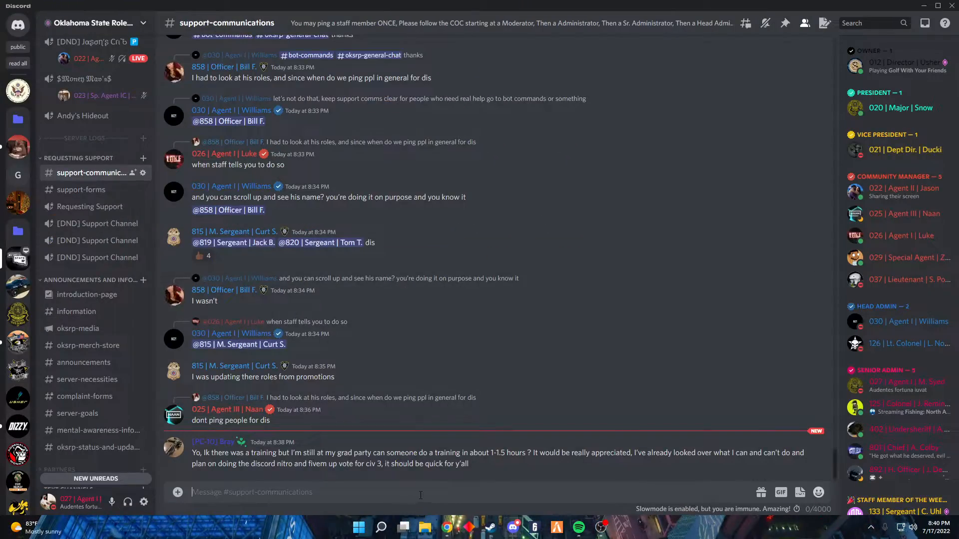
text(!)
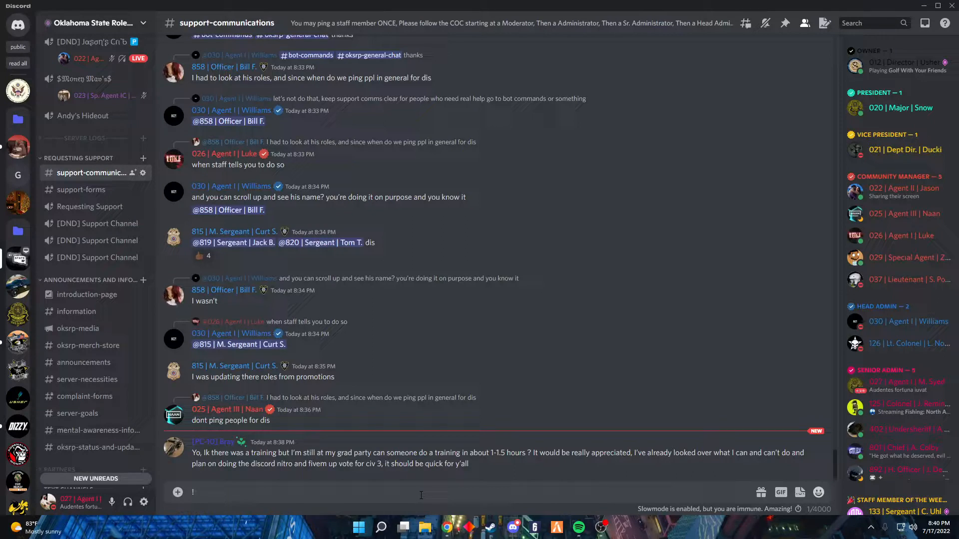
text(te)
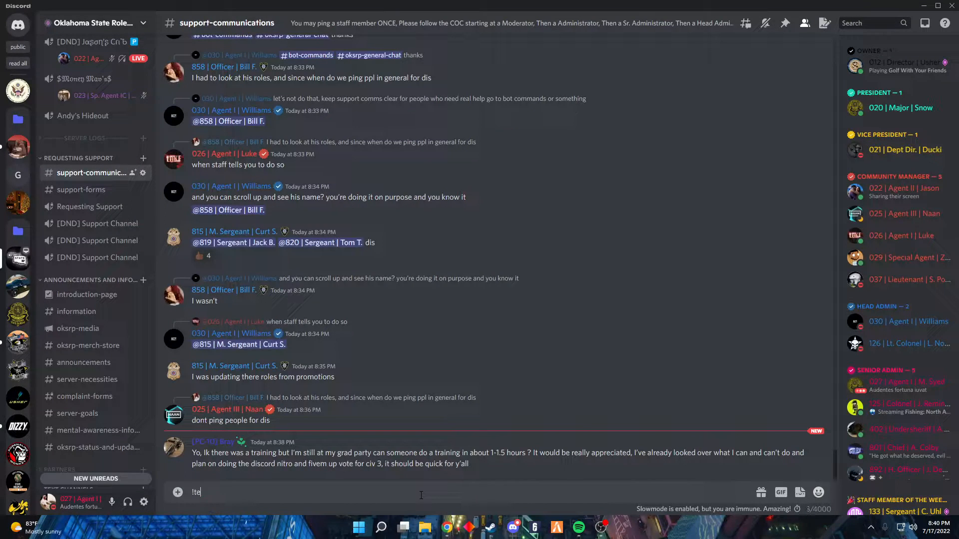
key(Return)
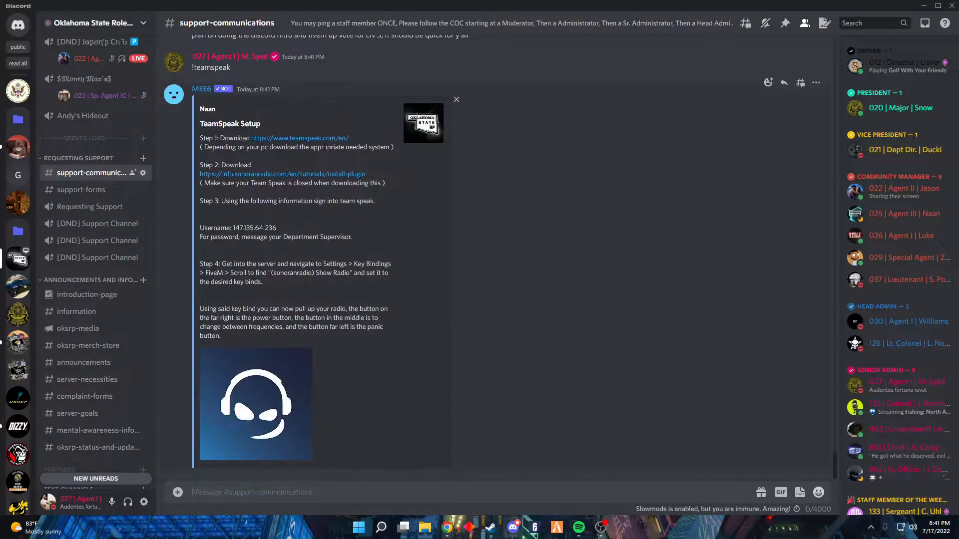
Follow the bot's teamspeak.com link and go to the FREE Download client page.
click(300, 138)
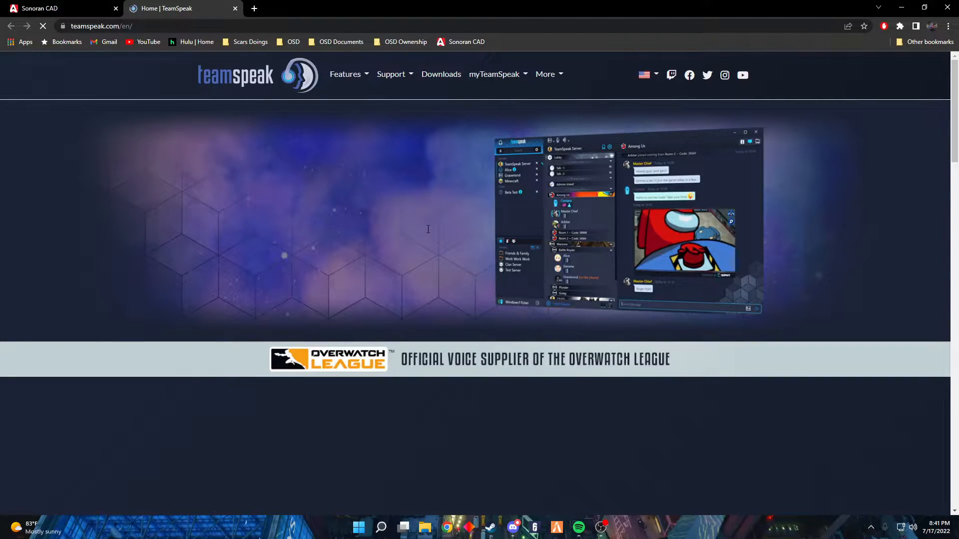
scroll(down, 3)
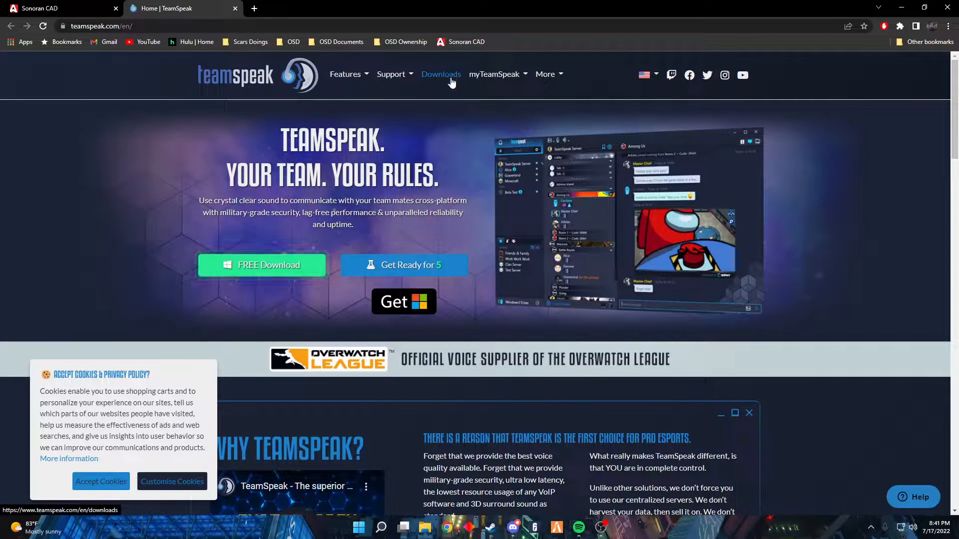
mouse_move(261, 264)
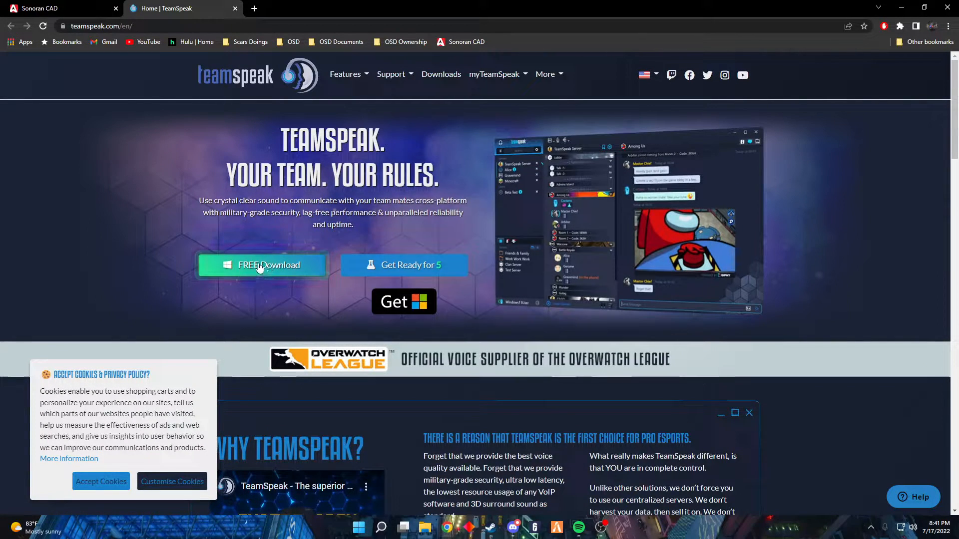
click(262, 265)
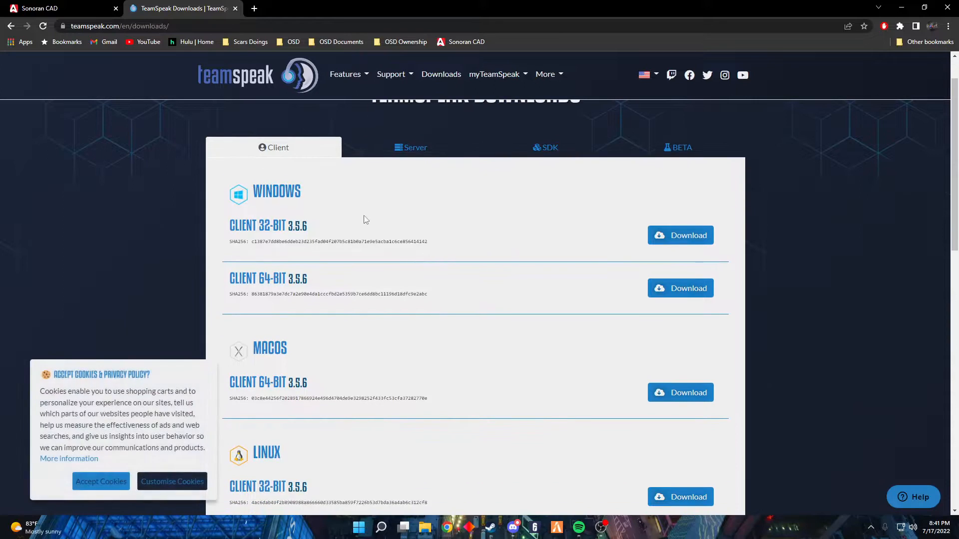
Scroll through the client download list for Windows, macOS, Linux, Android and iOS.
scroll(down, 3)
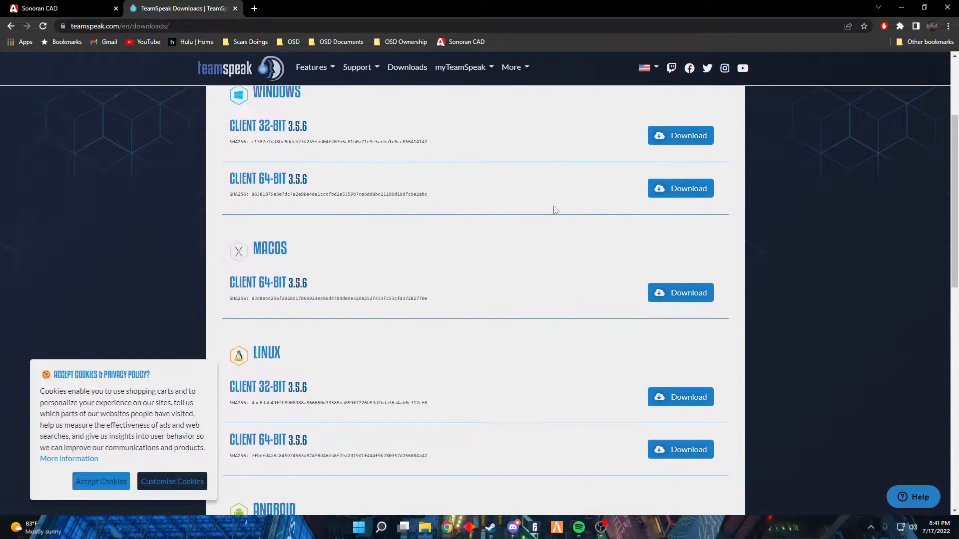
scroll(down, 3)
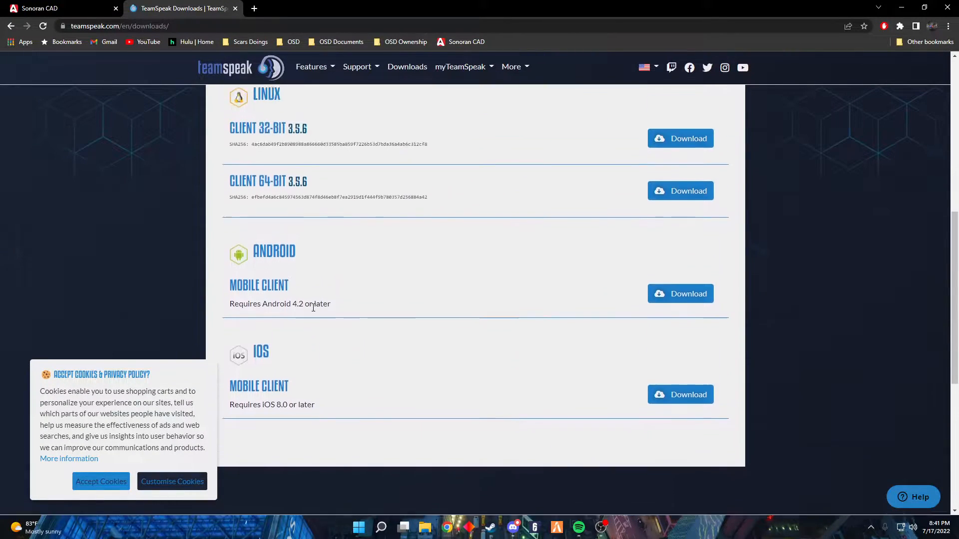
scroll(up, 3)
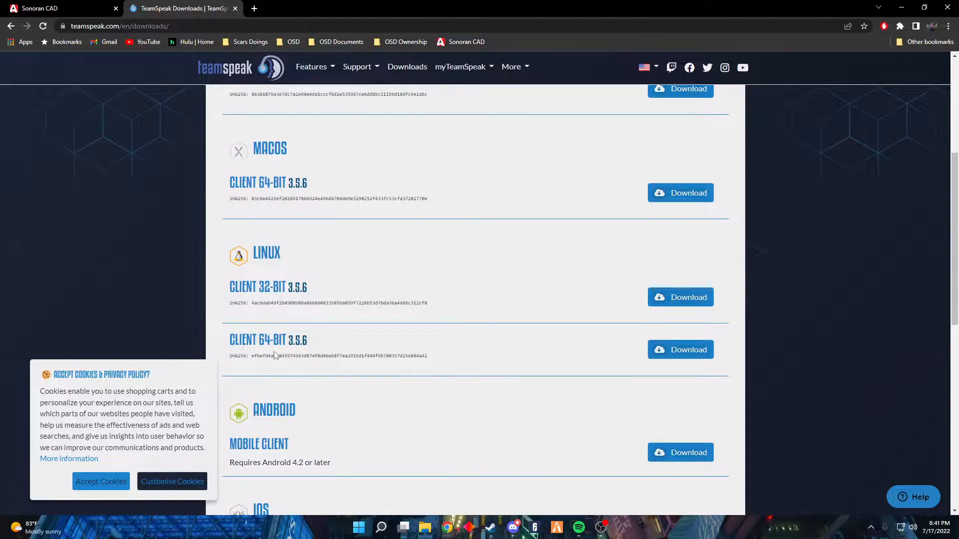
scroll(up, 3)
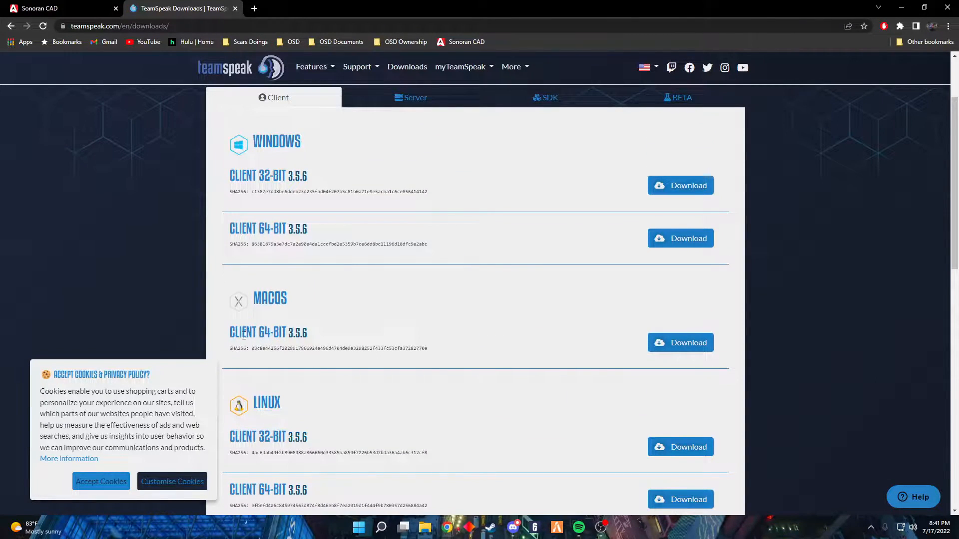
scroll(up, 3)
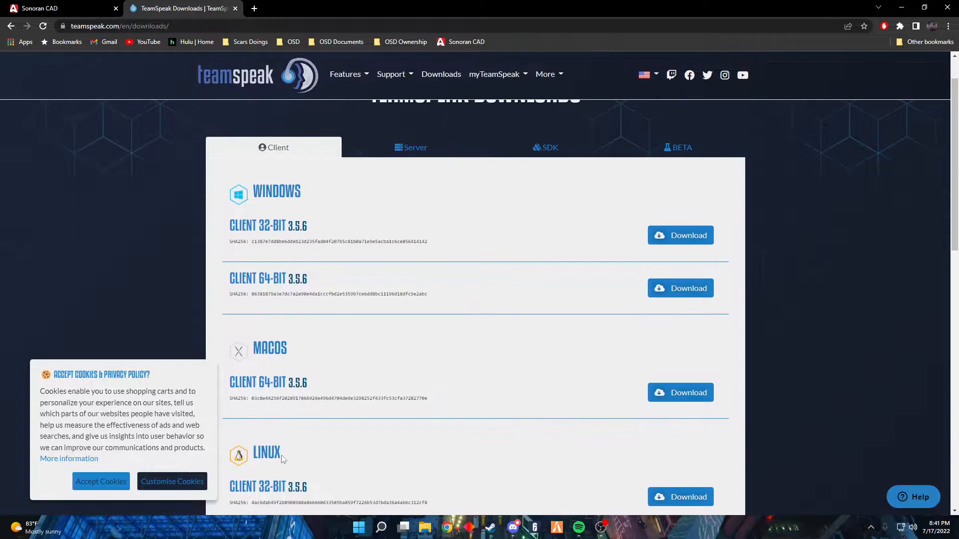
mouse_move(227, 291)
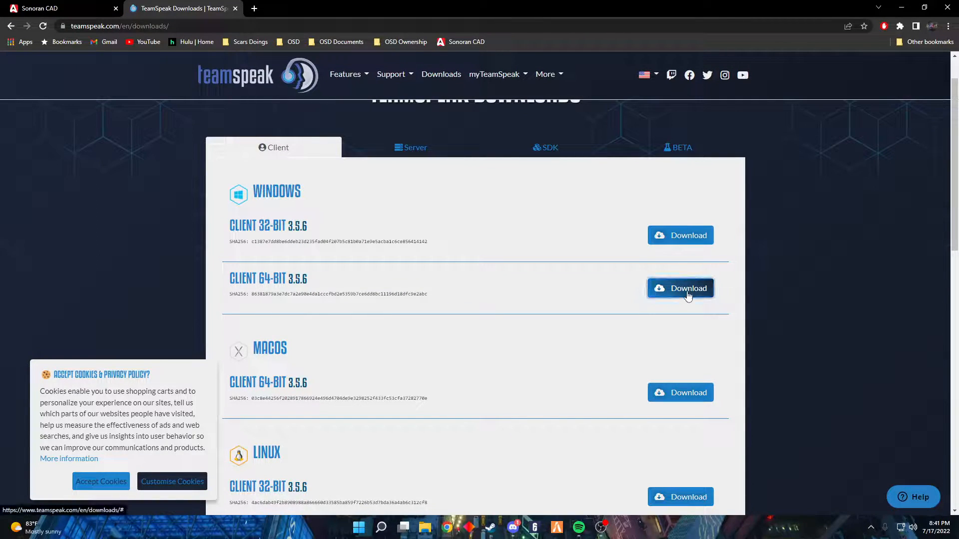
Download the Windows Client 64-bit 3.5.6 and run the downloaded installer.
click(680, 288)
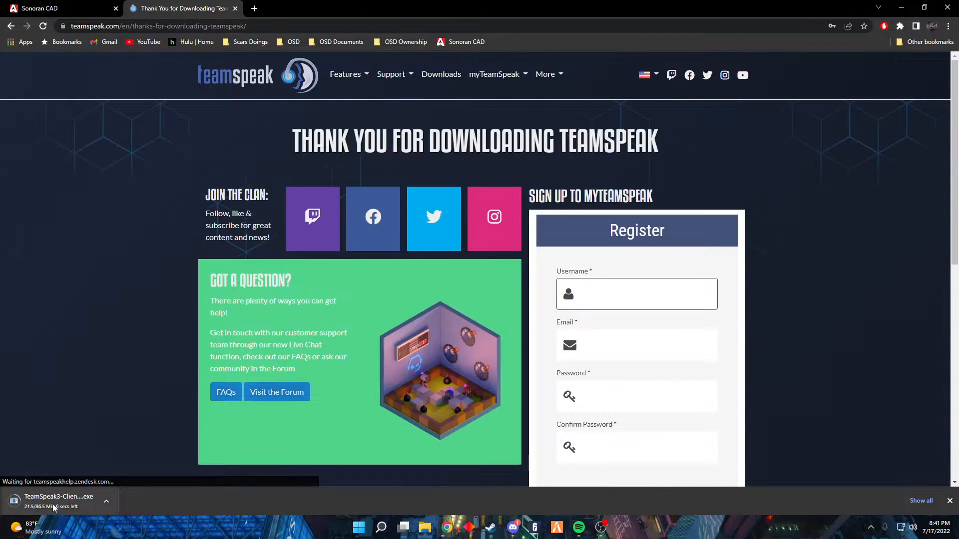
click(636, 294)
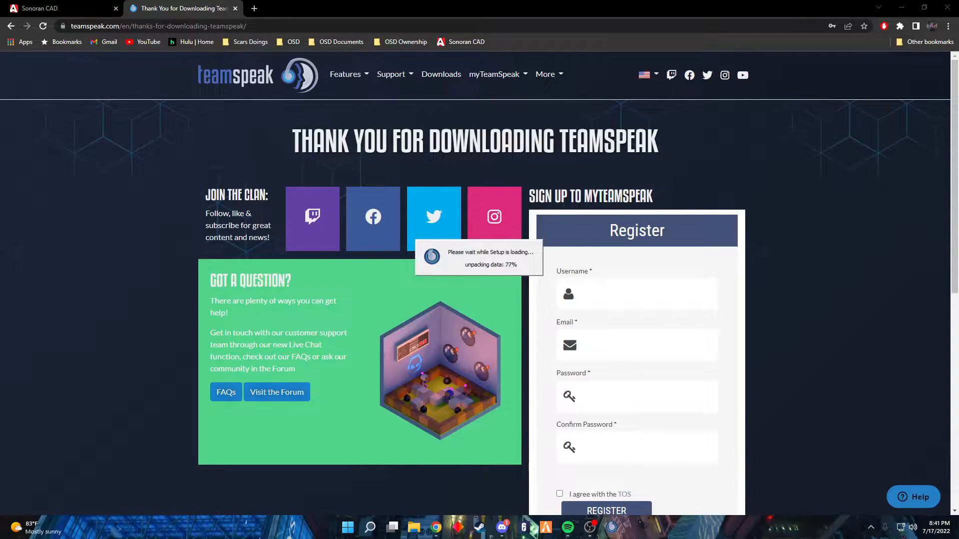
Start the TeamSpeak 3 setup and accept the license agreement.
click(636, 293)
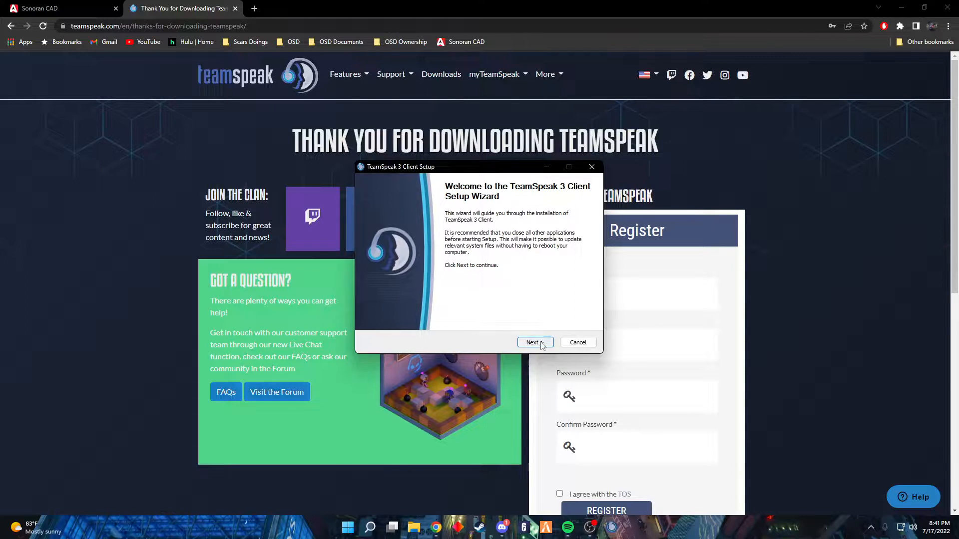
click(531, 343)
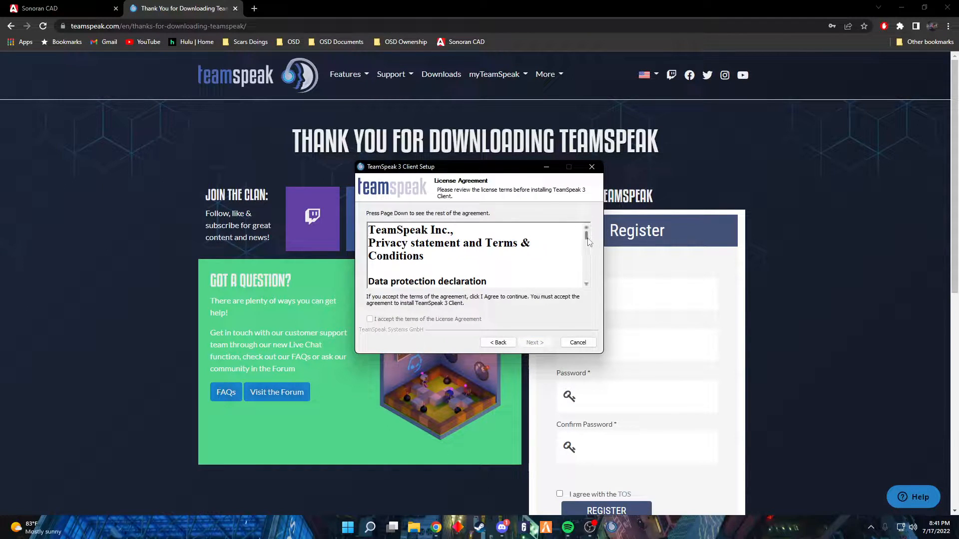
click(370, 319)
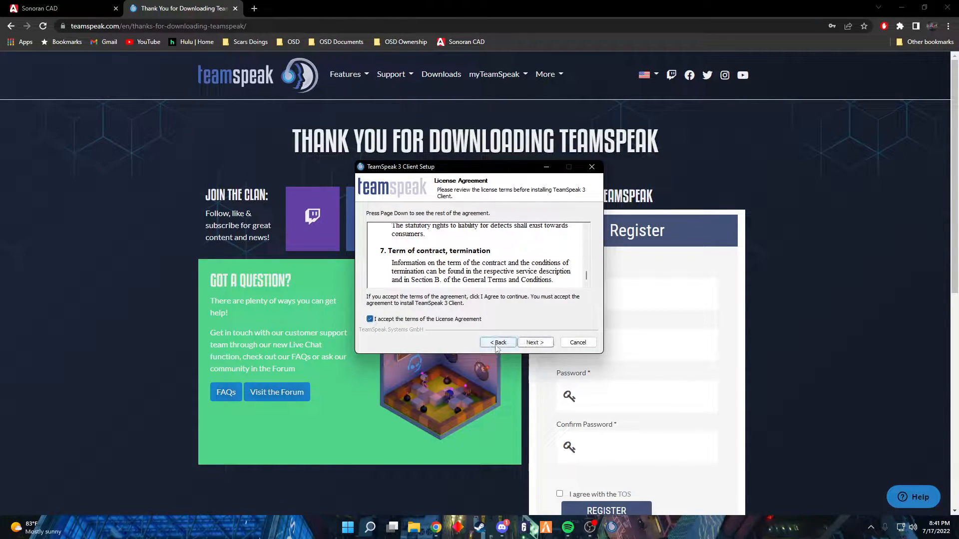
click(535, 342)
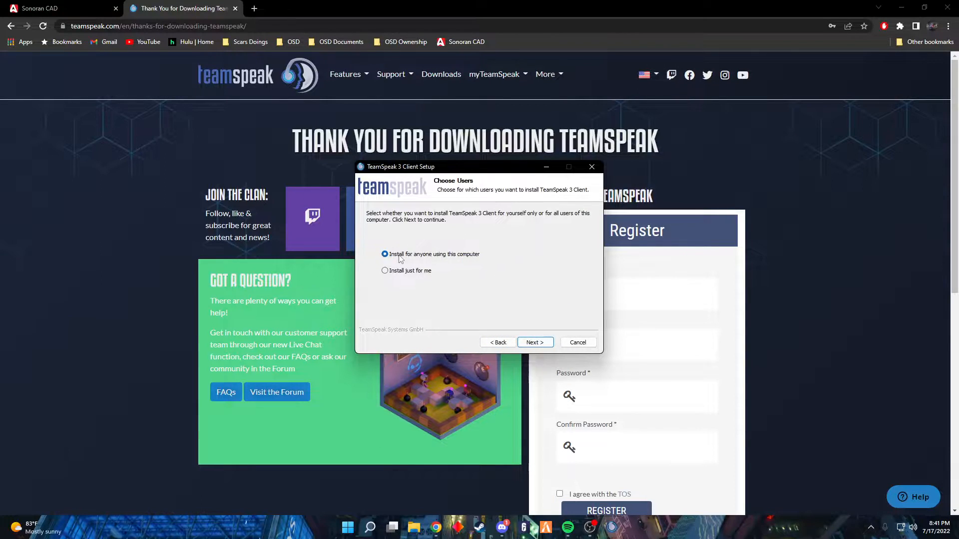
mouse_move(423, 305)
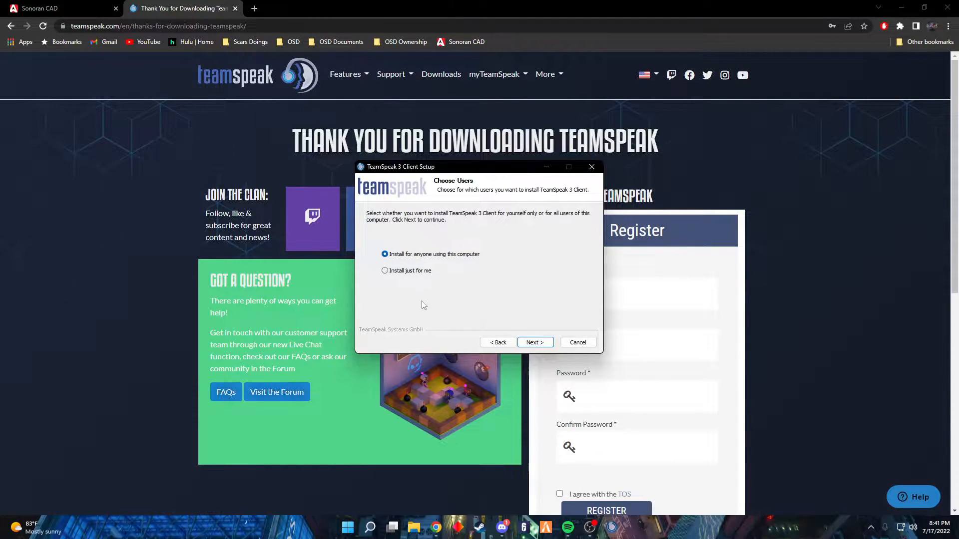
Install for all users in the default folder with user-file configuration, Overwolf left unticked.
click(533, 342)
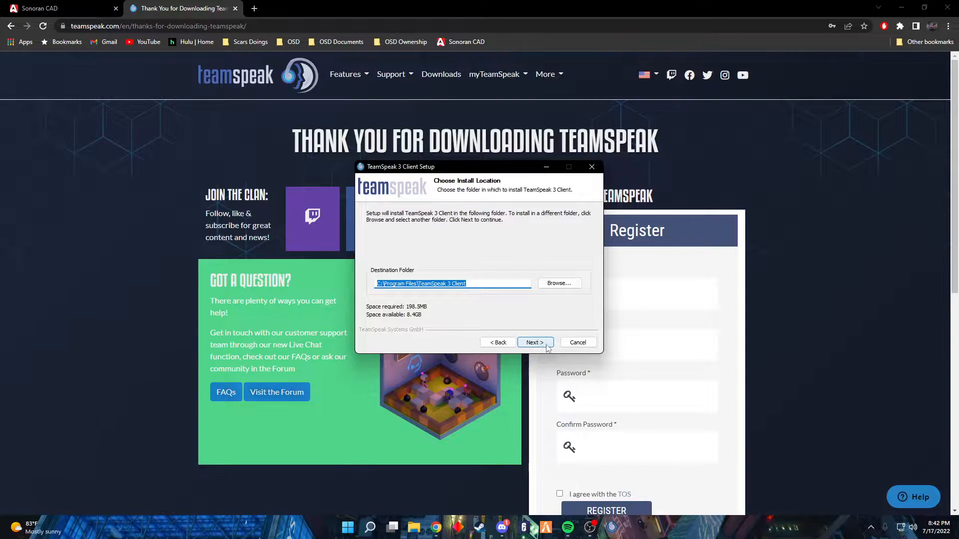
mouse_move(399, 293)
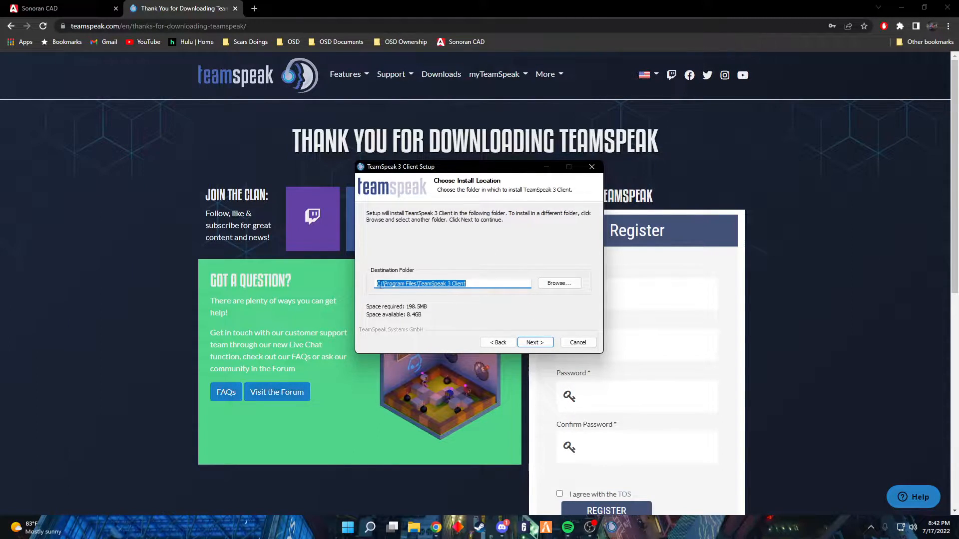
click(533, 342)
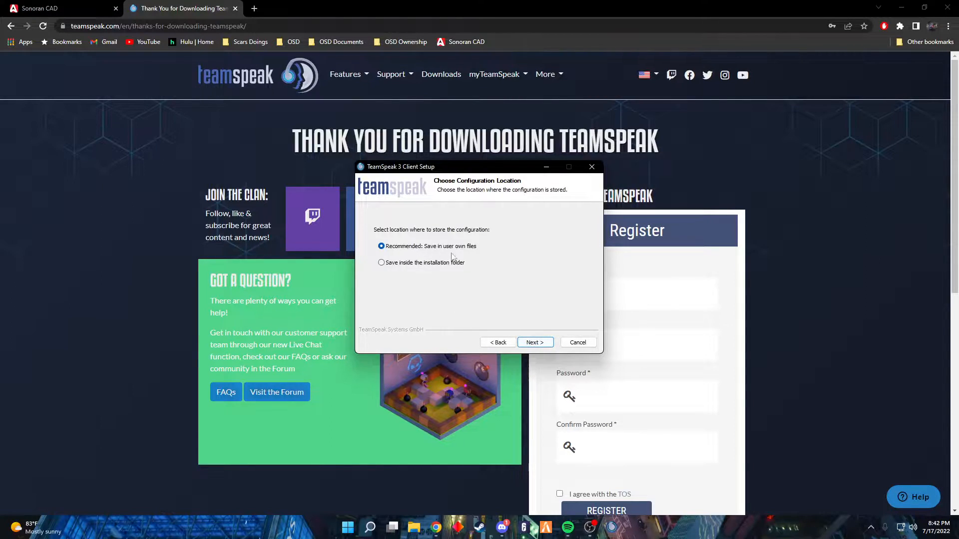
click(533, 342)
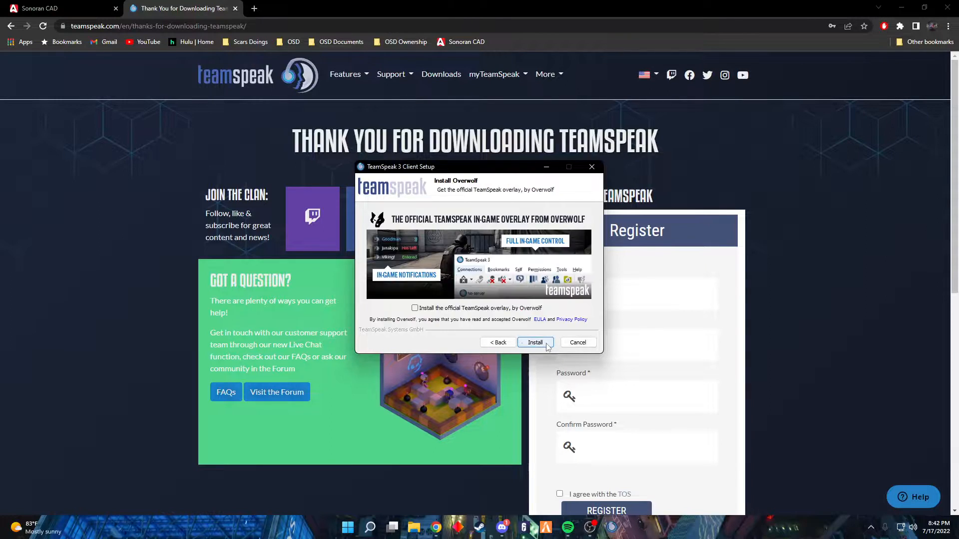
mouse_move(467, 196)
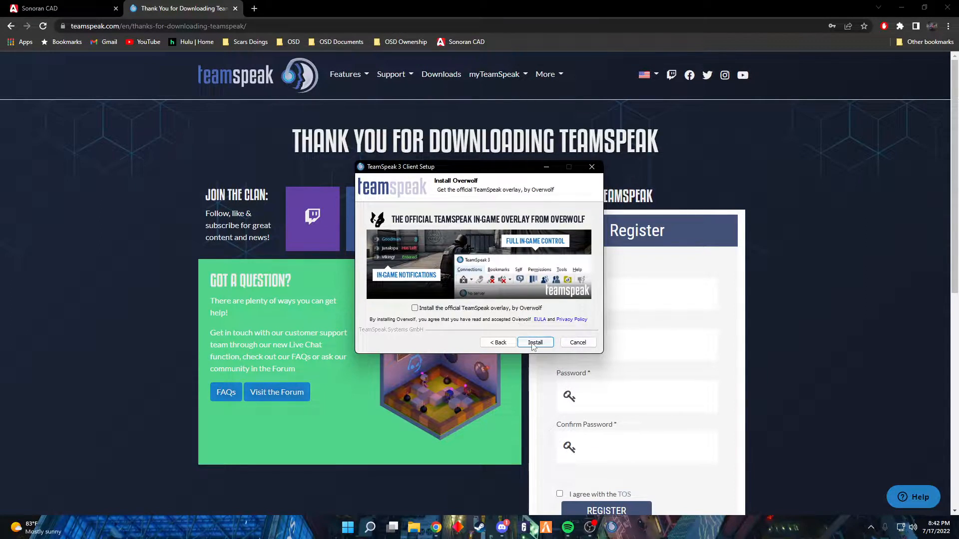
click(536, 342)
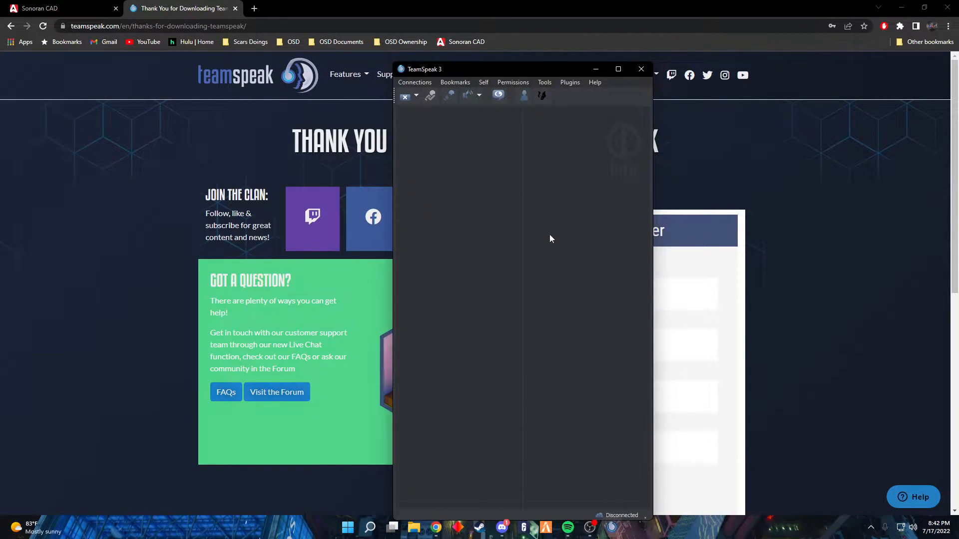
mouse_move(500, 347)
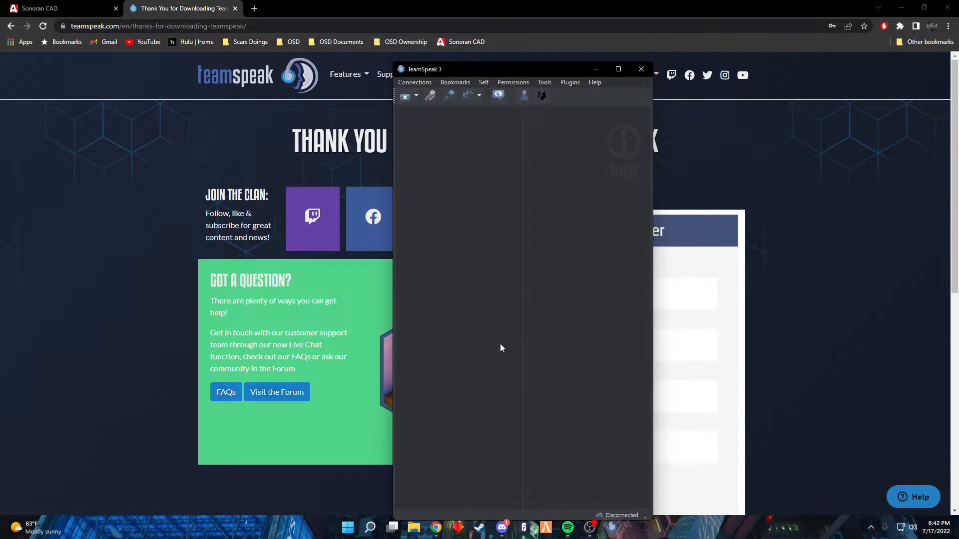
Close the empty TeamSpeak window and follow the info.sonoranradio.com plugin guide link from Discord.
click(644, 74)
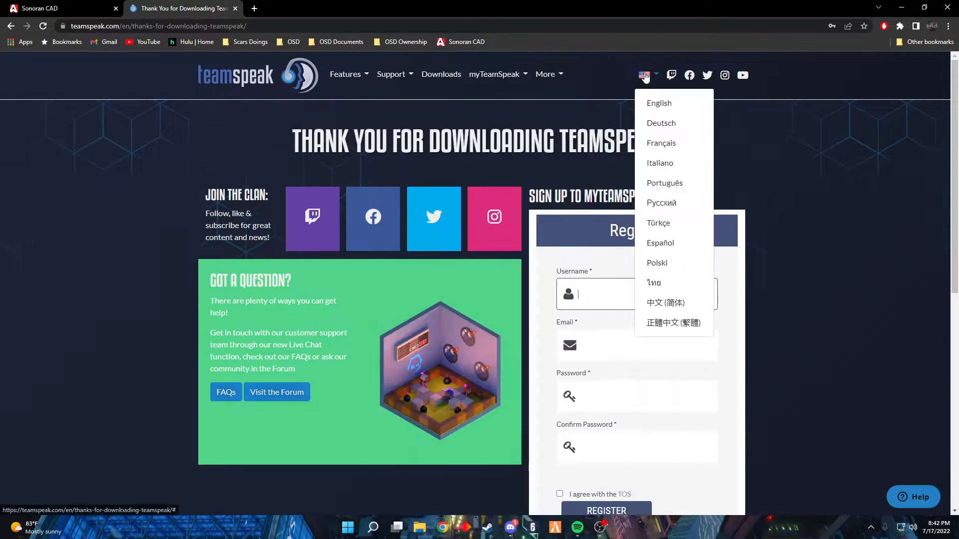
click(511, 527)
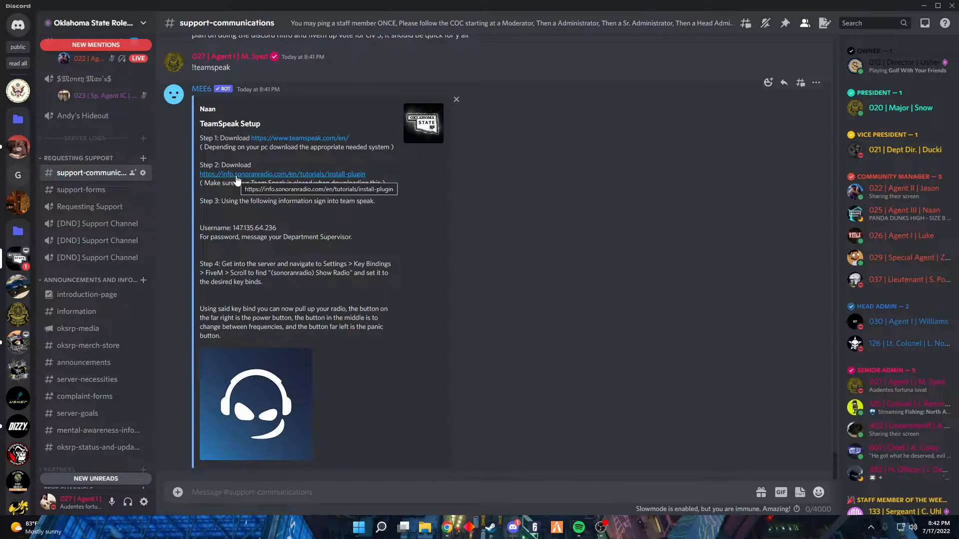
click(282, 174)
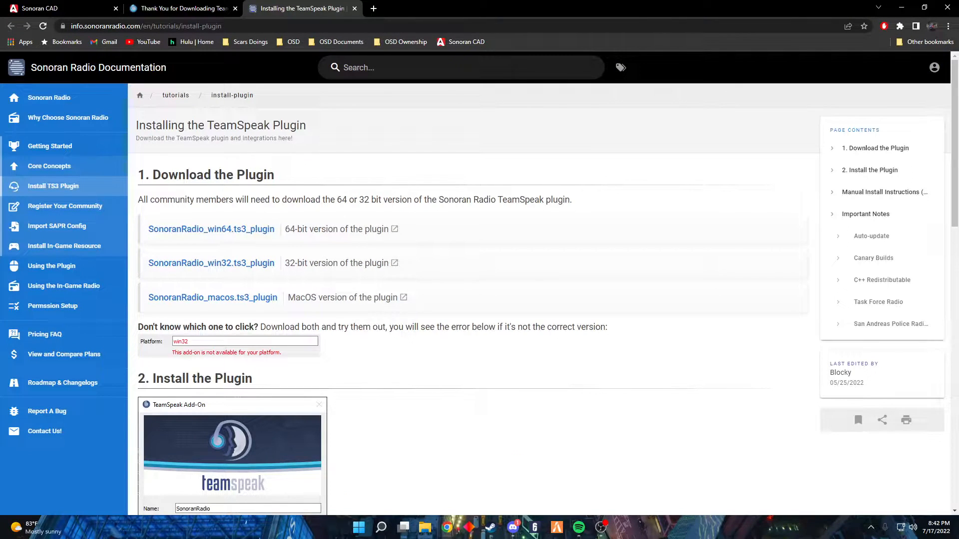
mouse_move(477, 187)
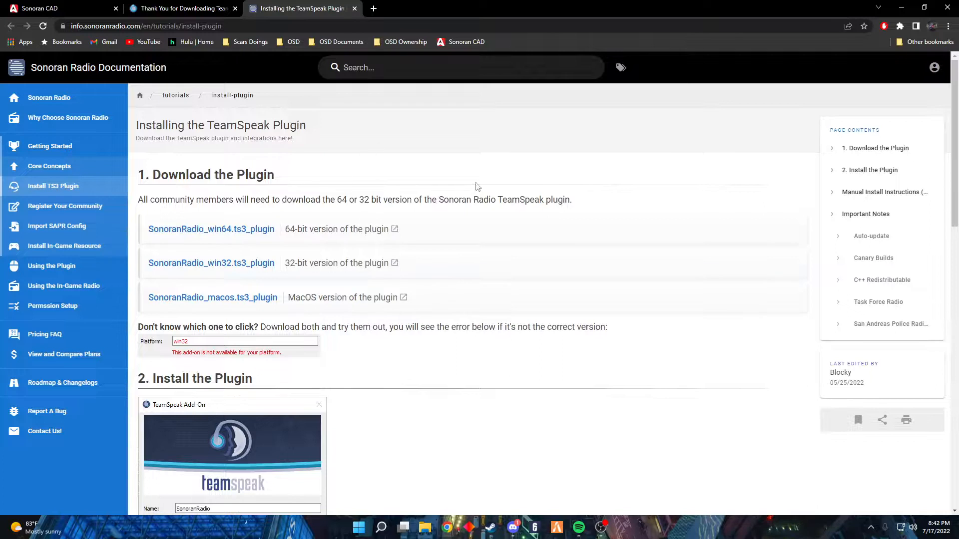
mouse_move(206, 237)
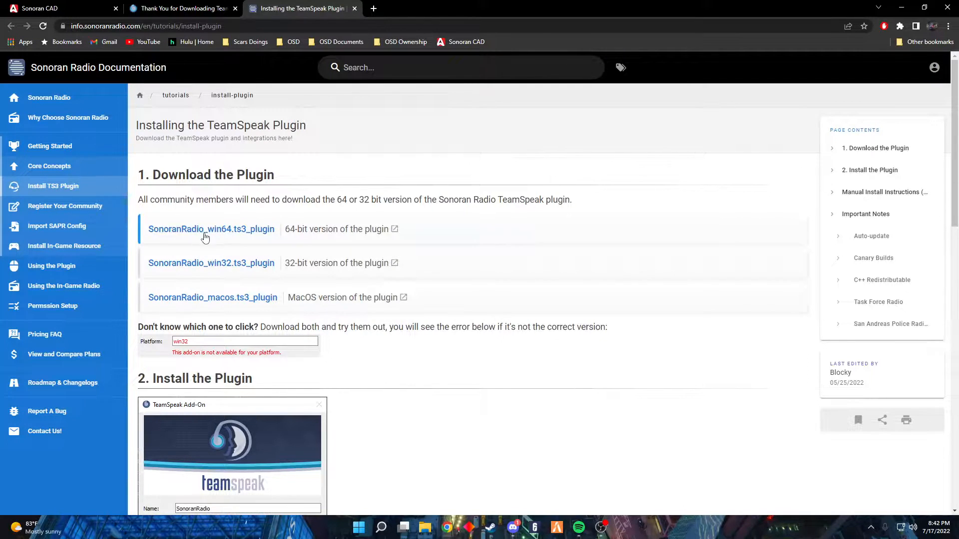
mouse_move(210, 229)
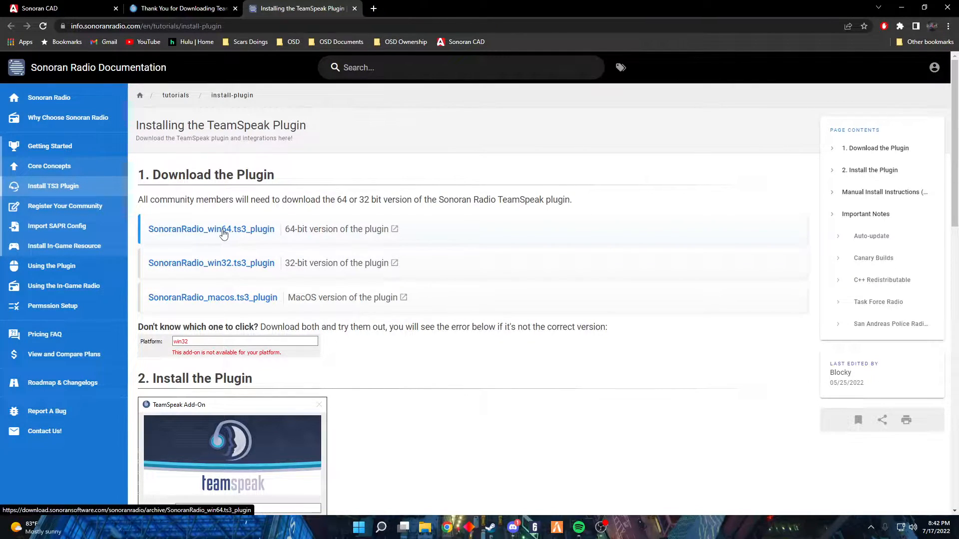
mouse_move(229, 264)
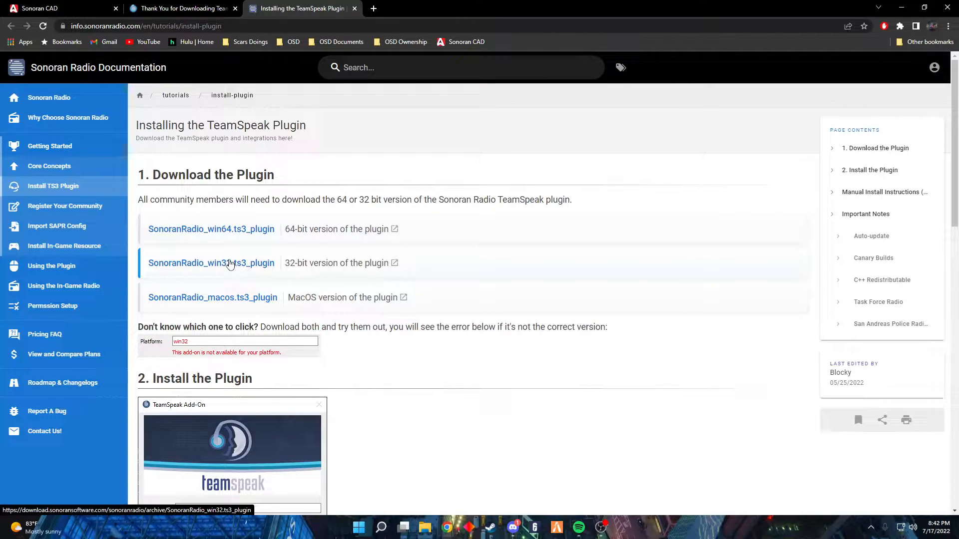
mouse_move(248, 305)
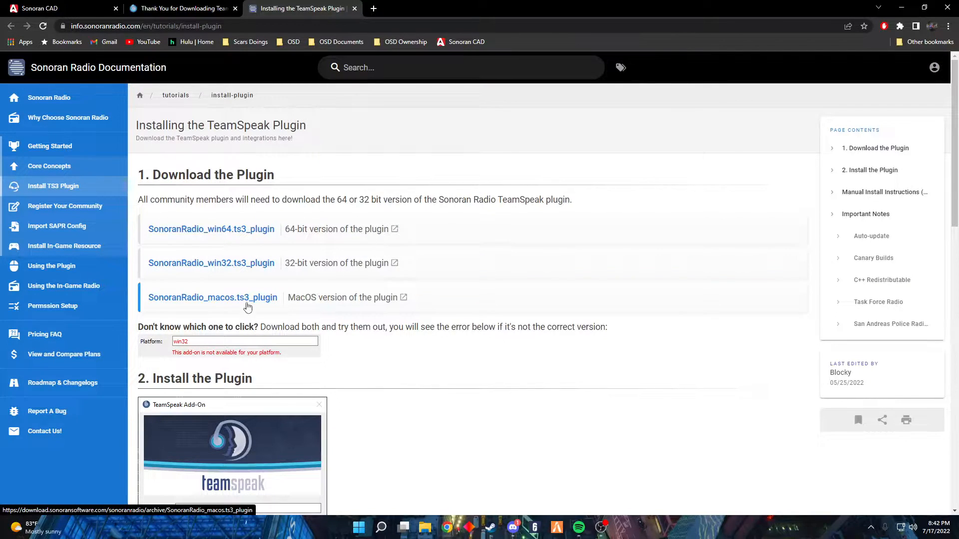
mouse_move(240, 234)
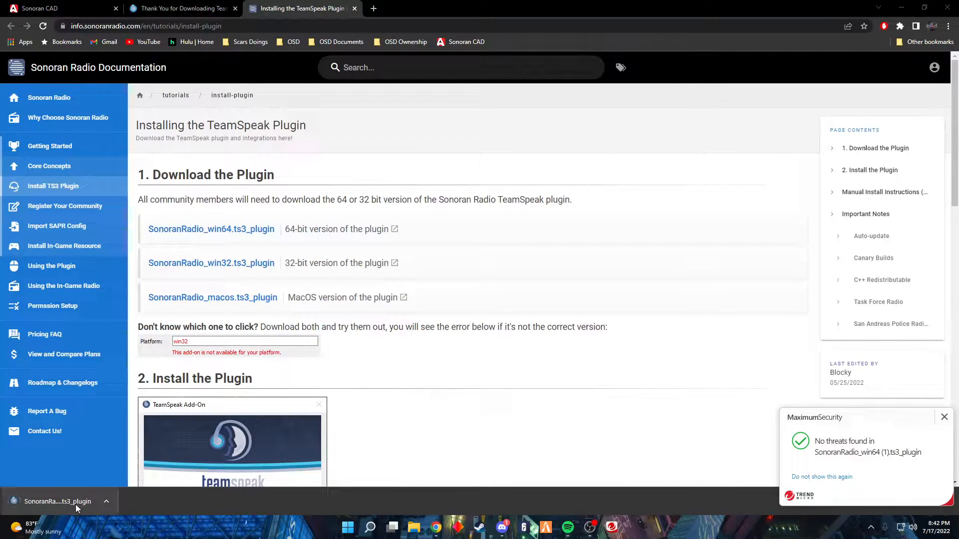
Install the downloaded SonoranRadio .ts3_plugin, trusting the warning and activating the add-on.
click(58, 500)
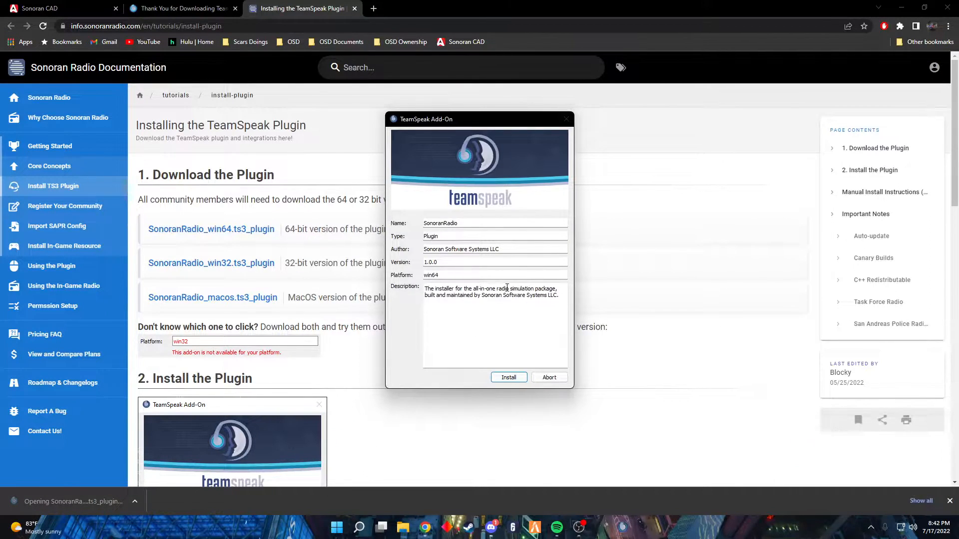
click(508, 377)
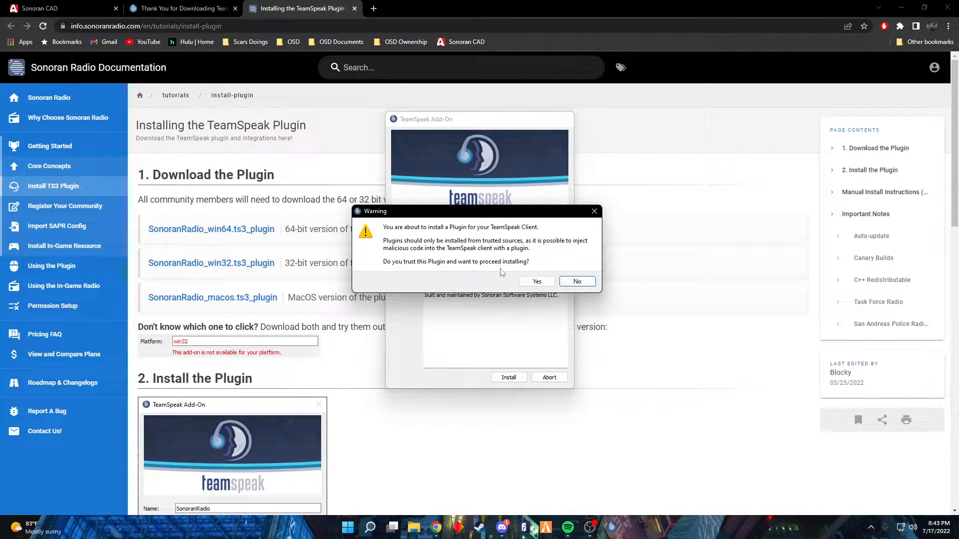
click(536, 281)
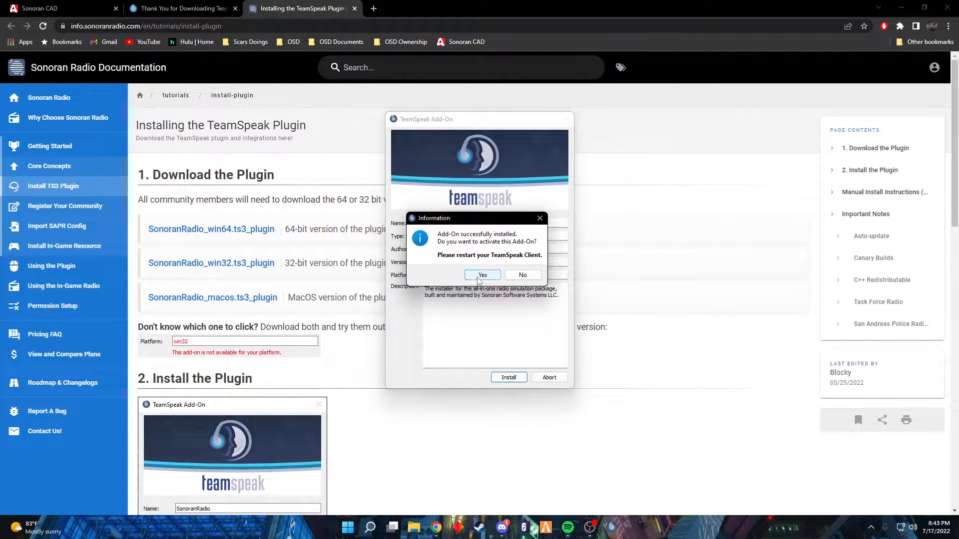
click(483, 275)
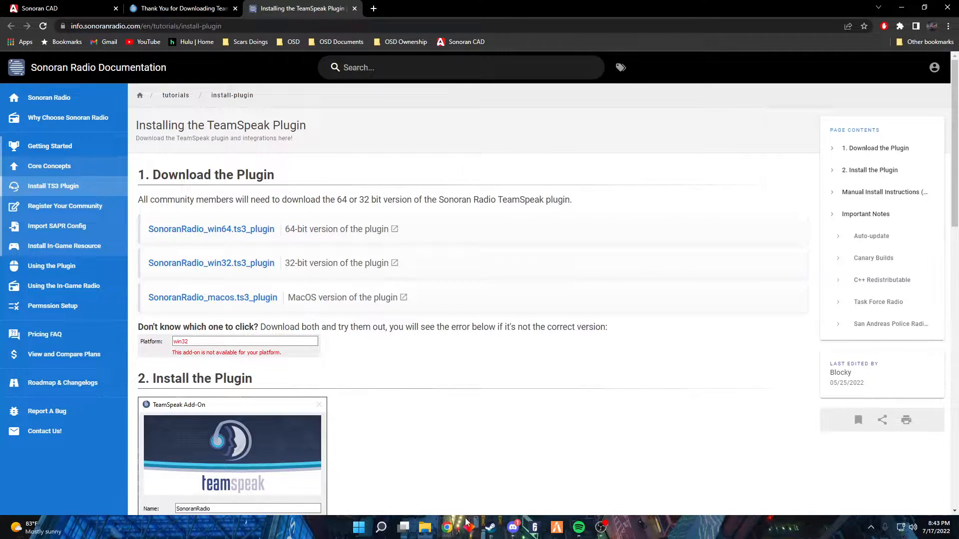
mouse_move(888, 55)
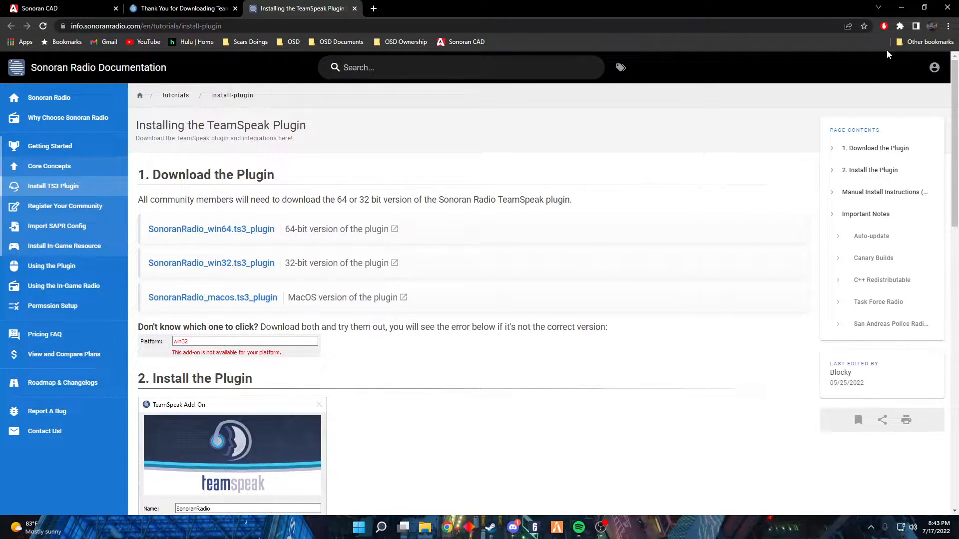
Relaunch TeamSpeak 3 and bring up Connections > Connect, checking the nickname and server password.
click(900, 7)
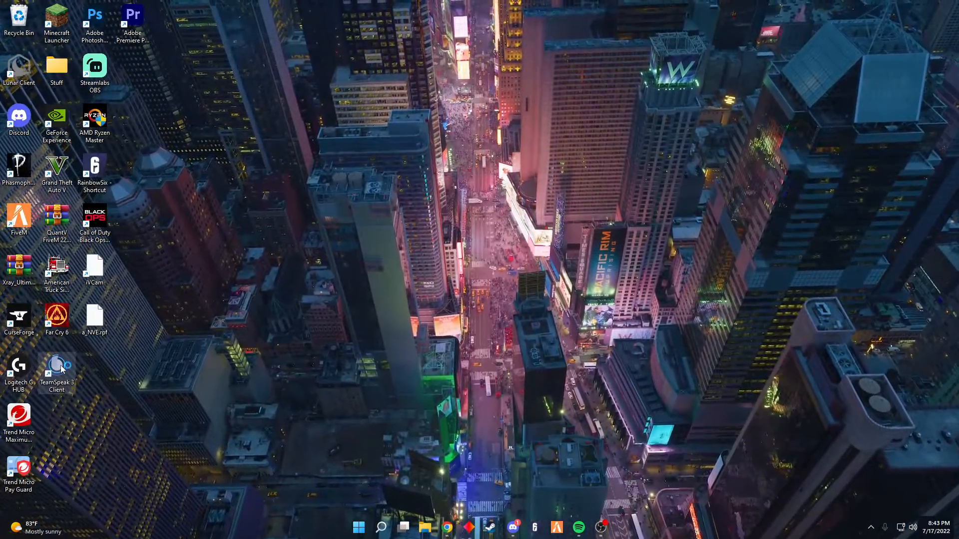
double_click(56, 372)
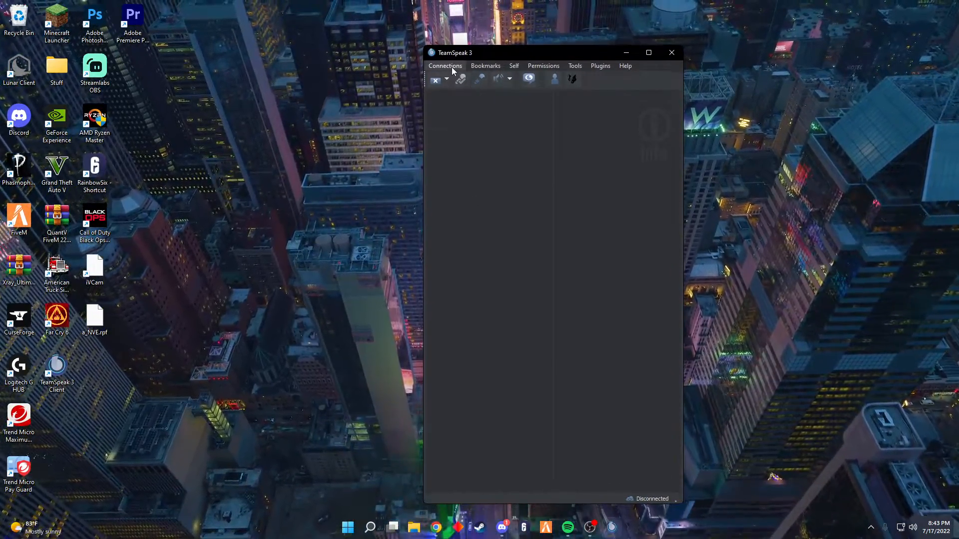
click(445, 66)
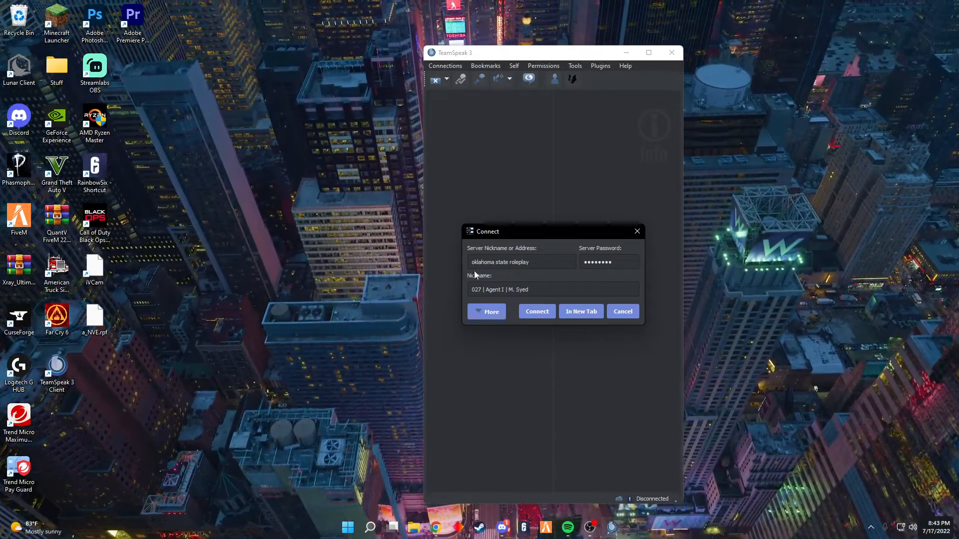
mouse_move(550, 262)
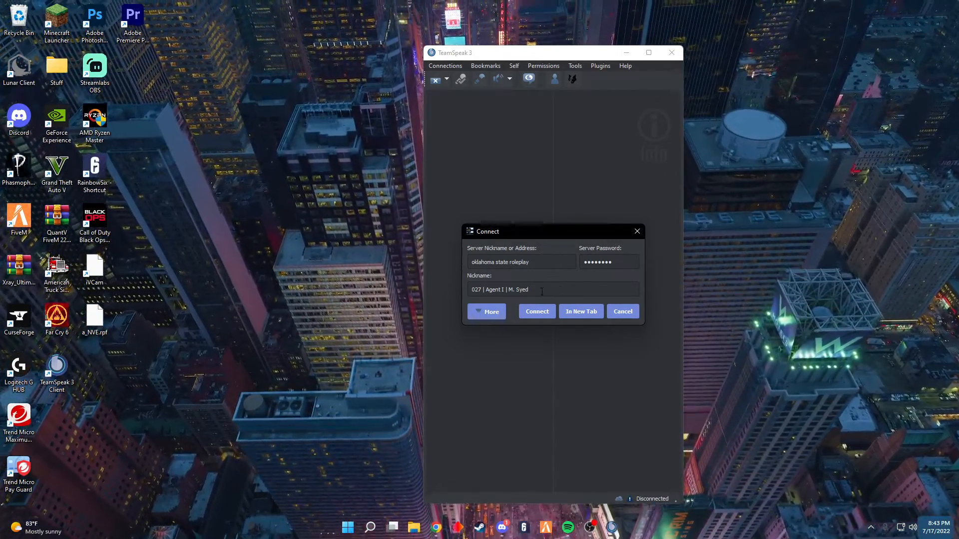
triple_click(526, 289)
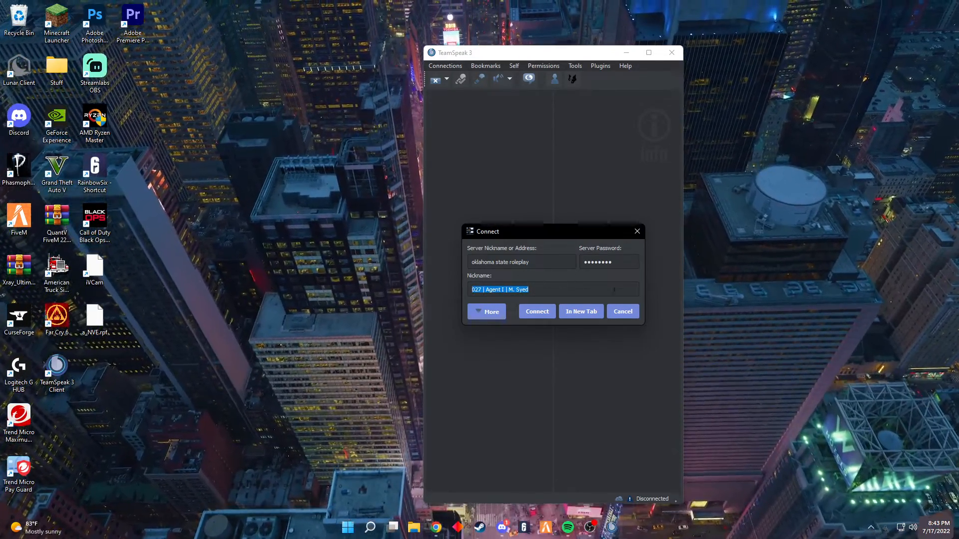
click(608, 262)
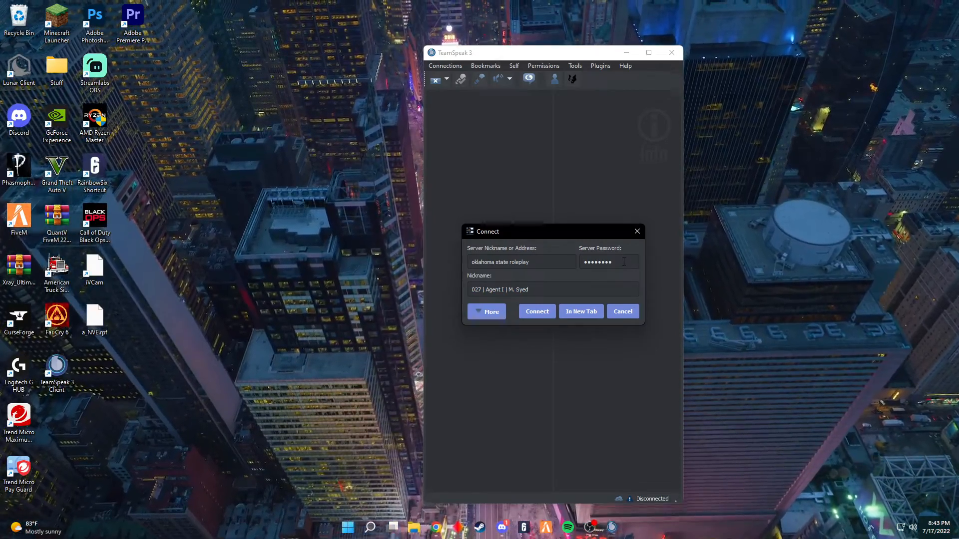
mouse_move(608, 261)
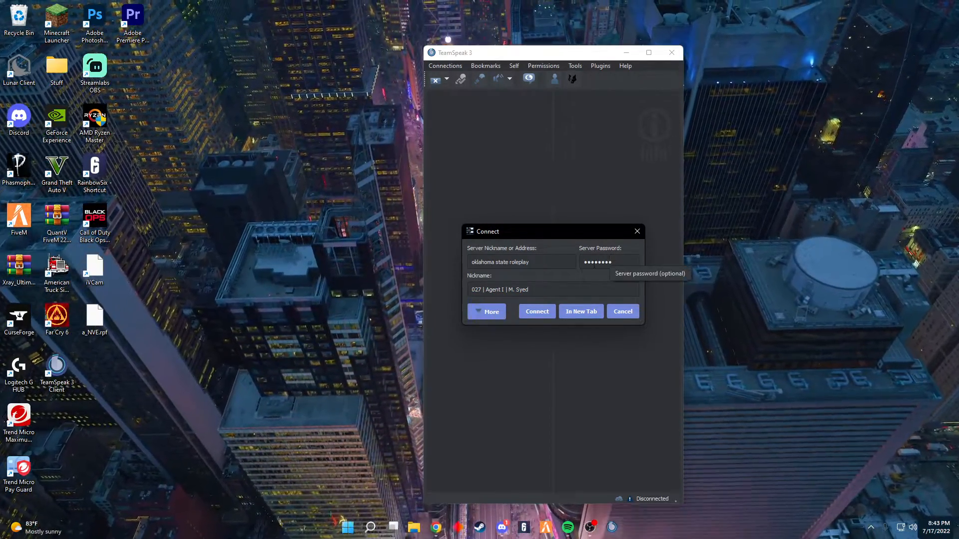
mouse_move(657, 107)
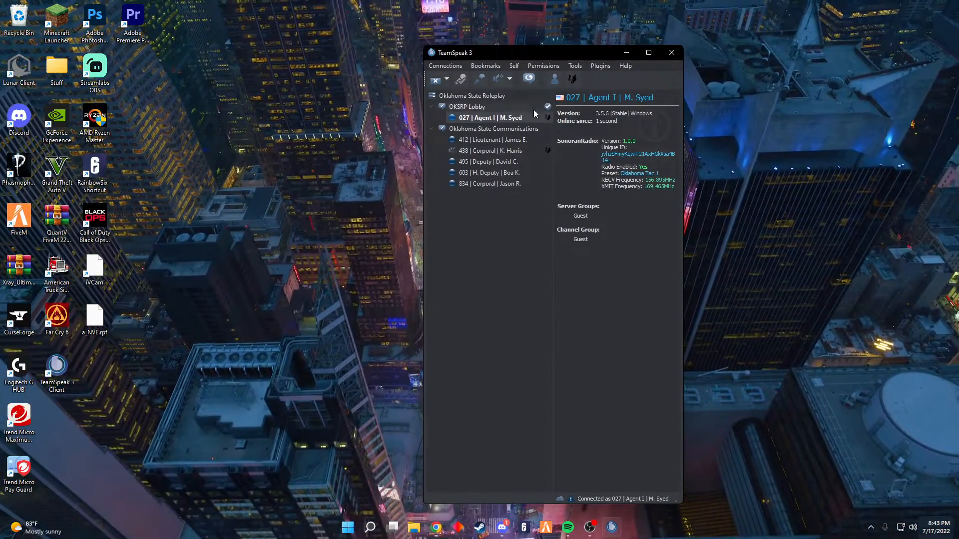
mouse_move(651, 173)
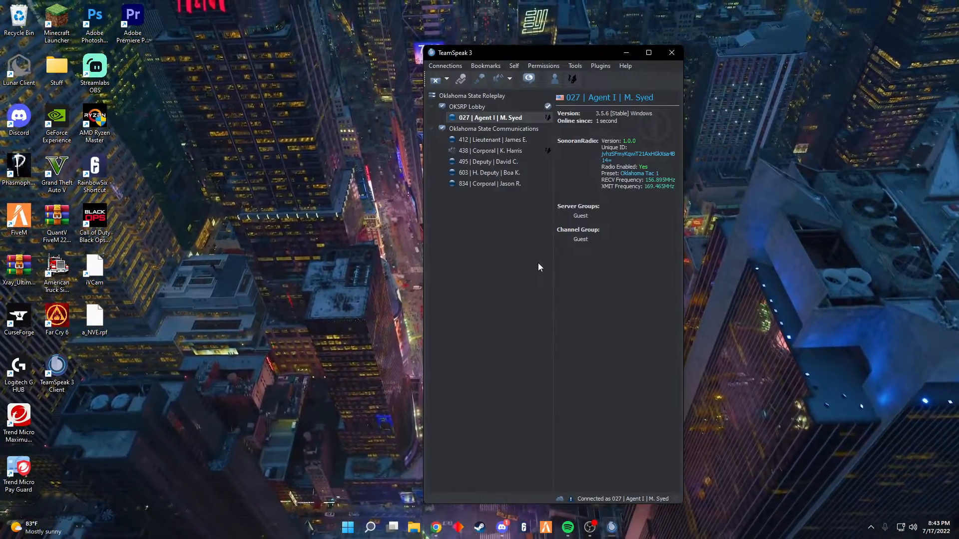
In Tools > Options > Capture, confirm Push-To-Talk bound to BUTTON 12 and apply with OK.
click(574, 66)
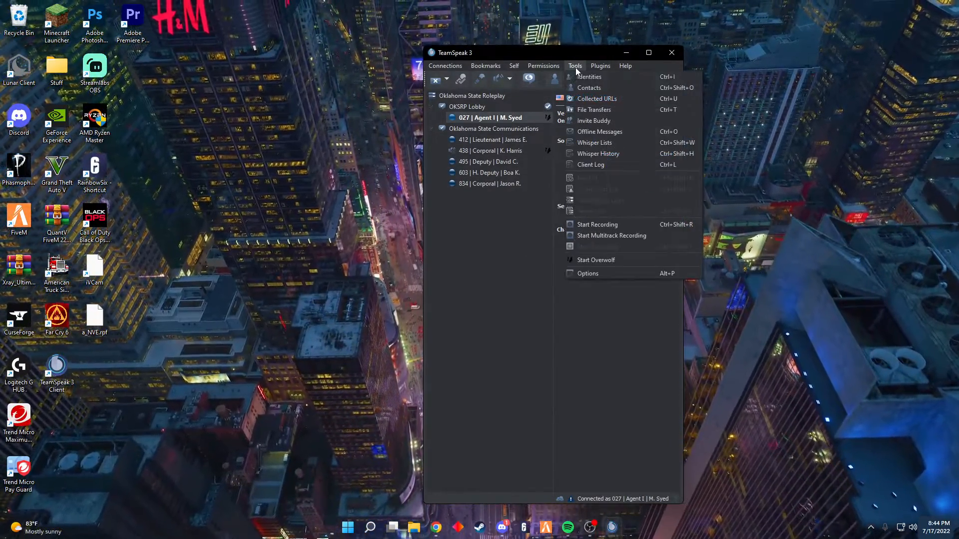
click(587, 273)
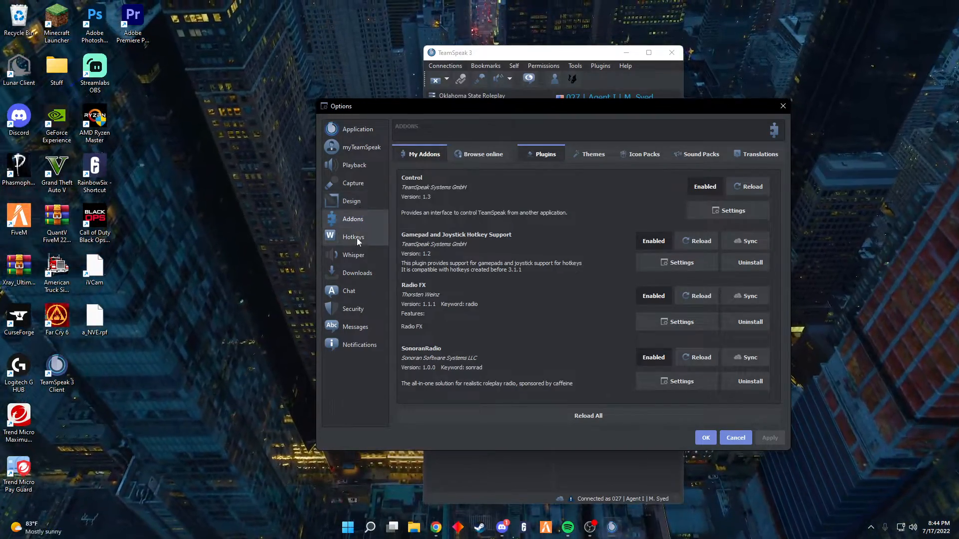
click(353, 184)
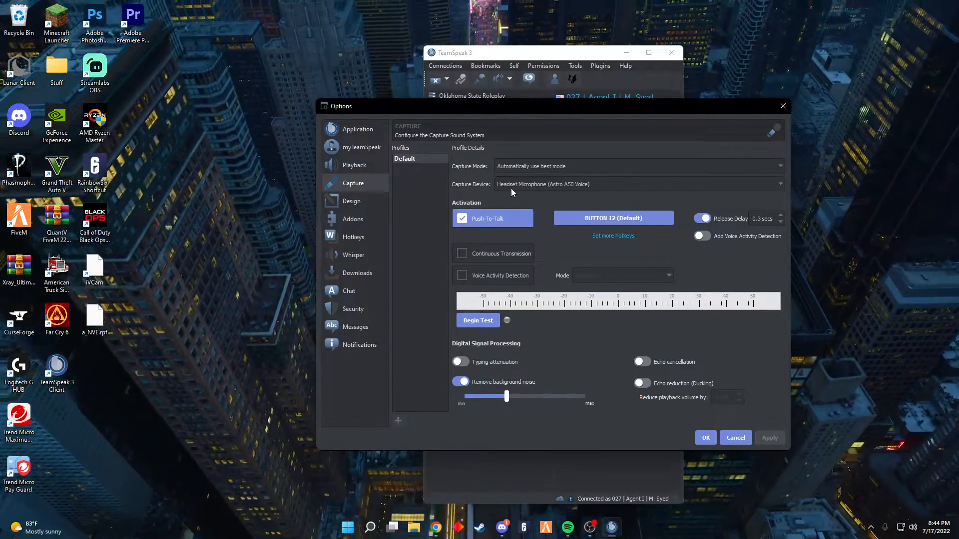
mouse_move(527, 202)
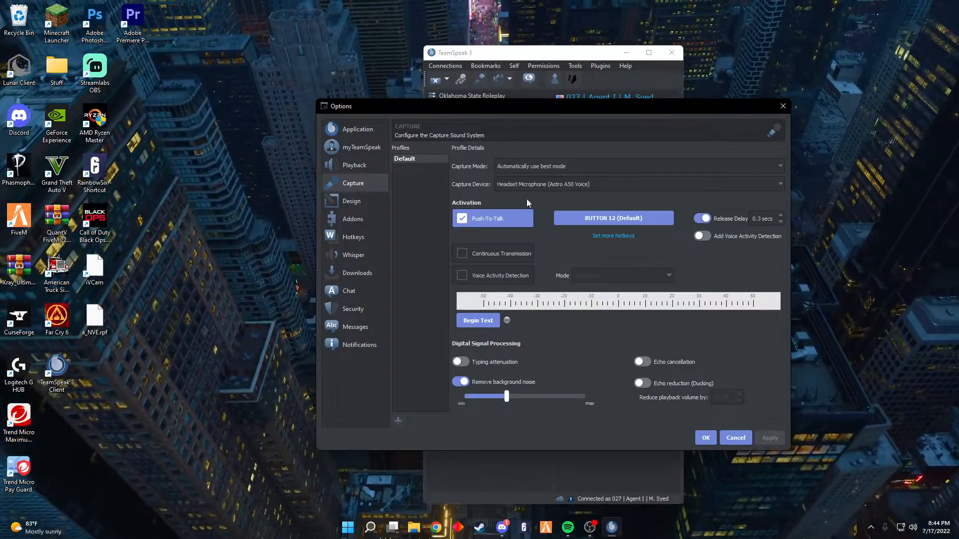
mouse_move(471, 238)
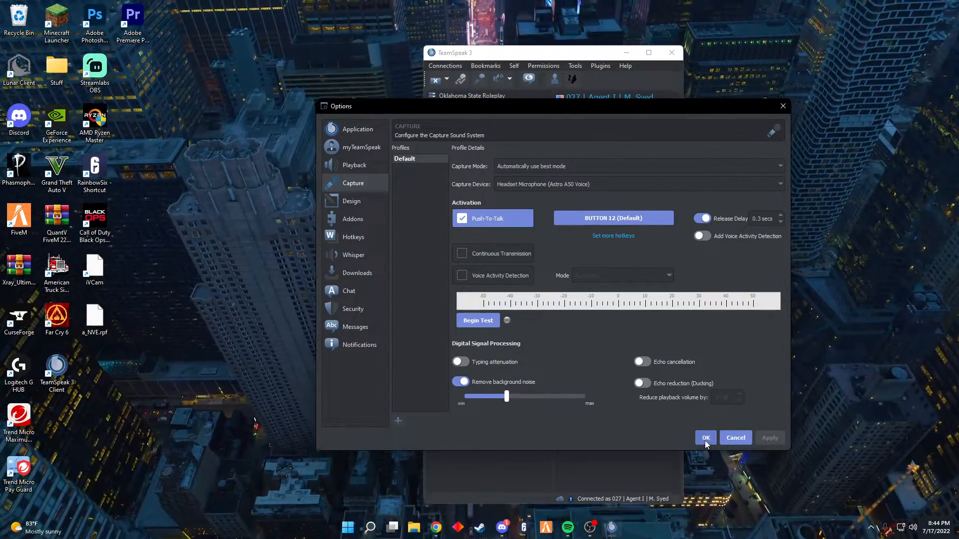
click(704, 437)
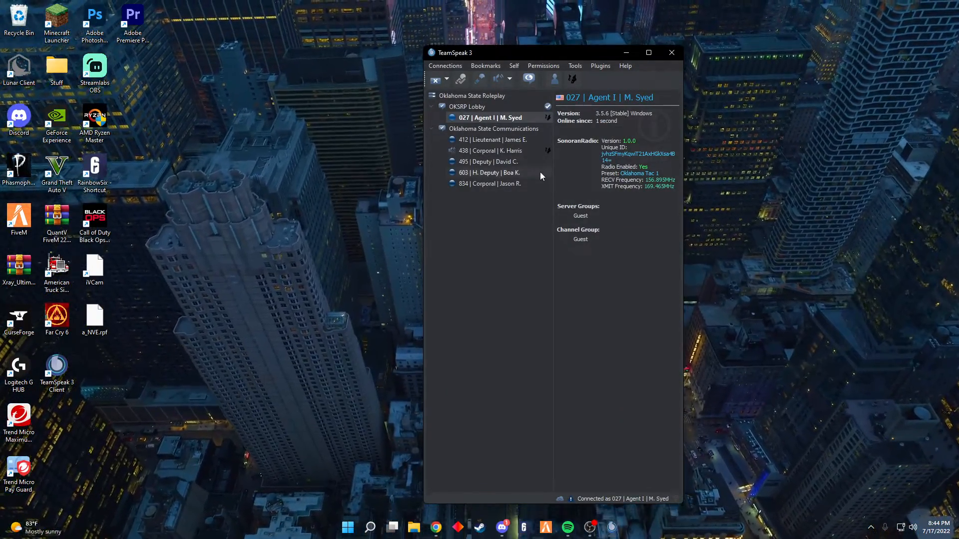
mouse_move(492, 128)
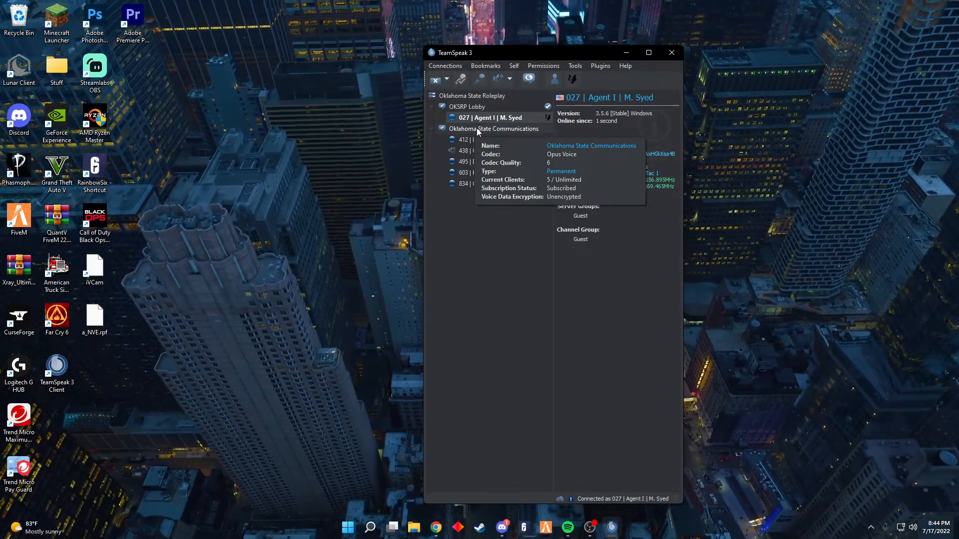
click(492, 118)
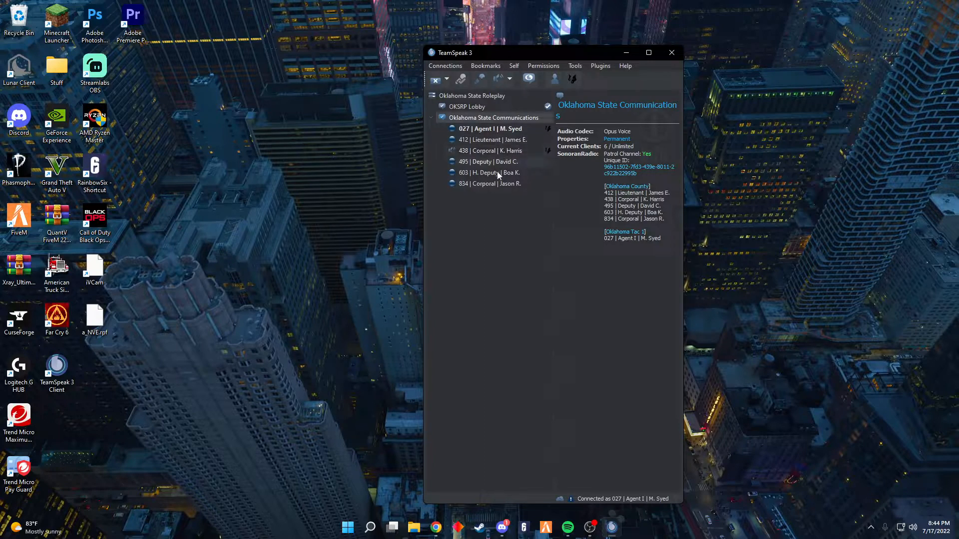
click(467, 107)
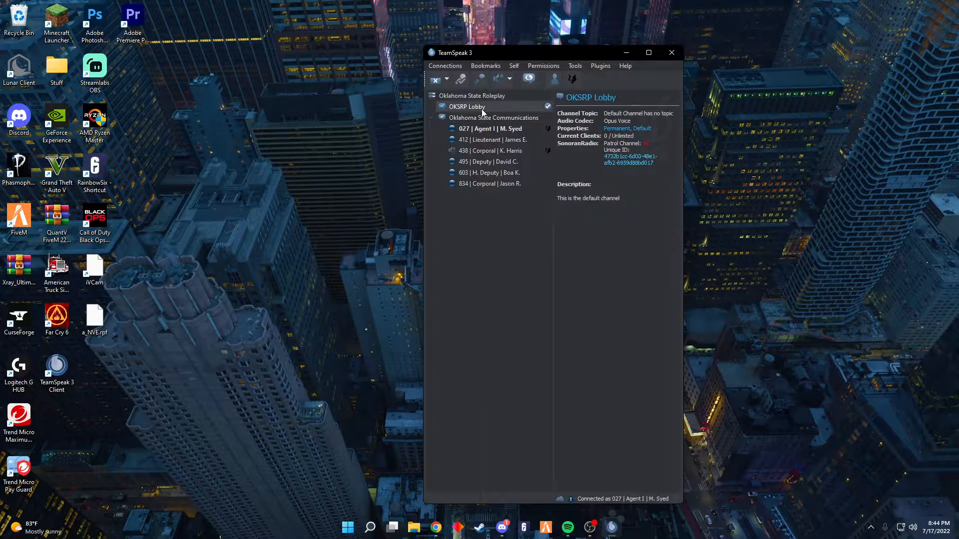
double_click(466, 107)
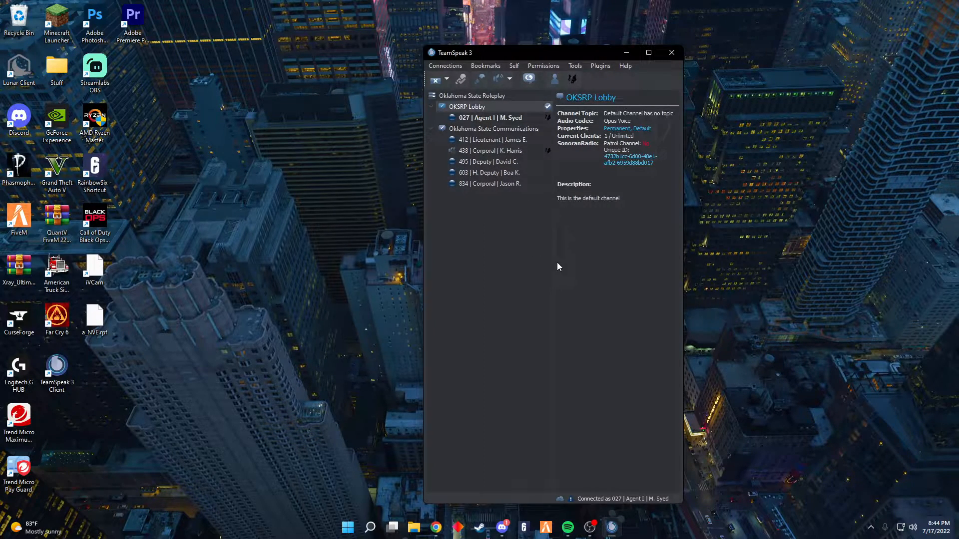
mouse_move(546, 527)
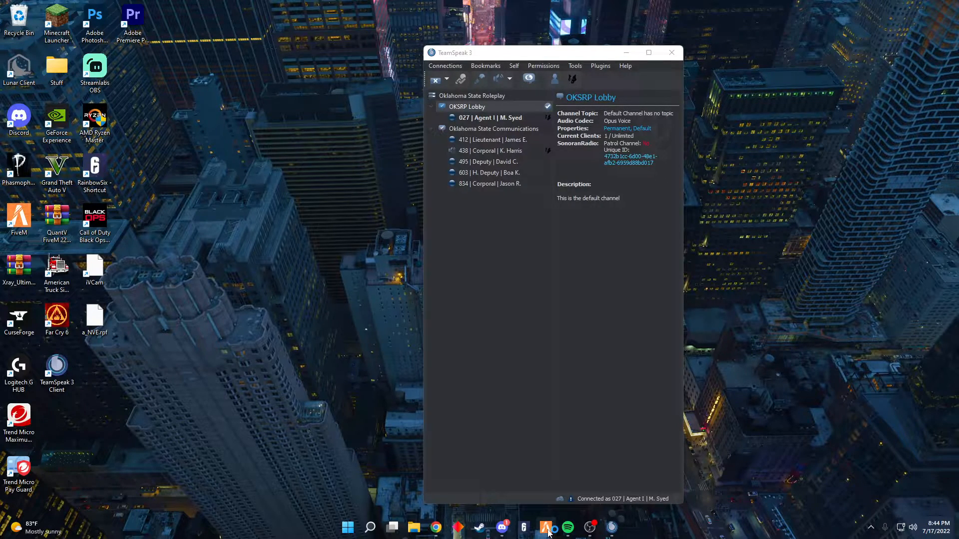
Switch to the Sonoran CAD tab and enter the POLICE unit dispatch screen.
click(545, 527)
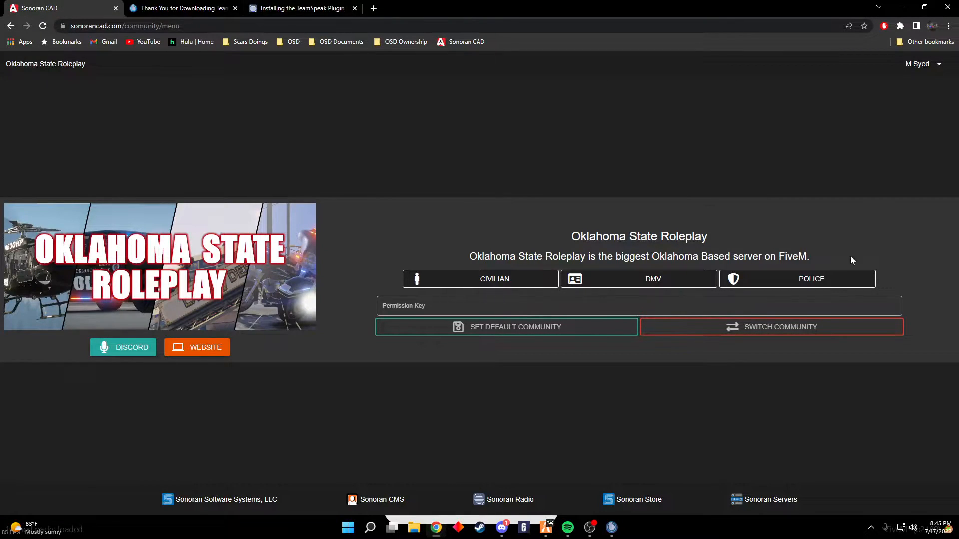
click(796, 279)
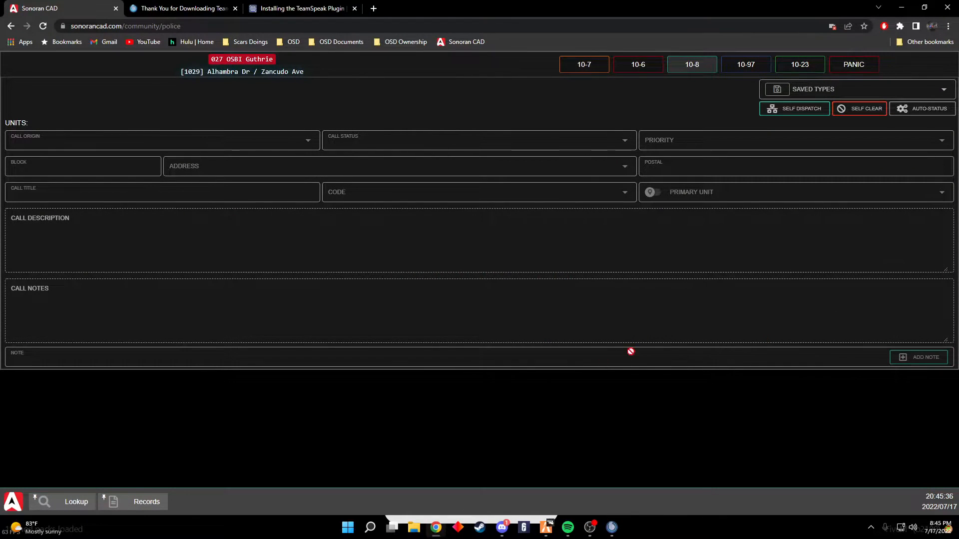
mouse_move(740, 369)
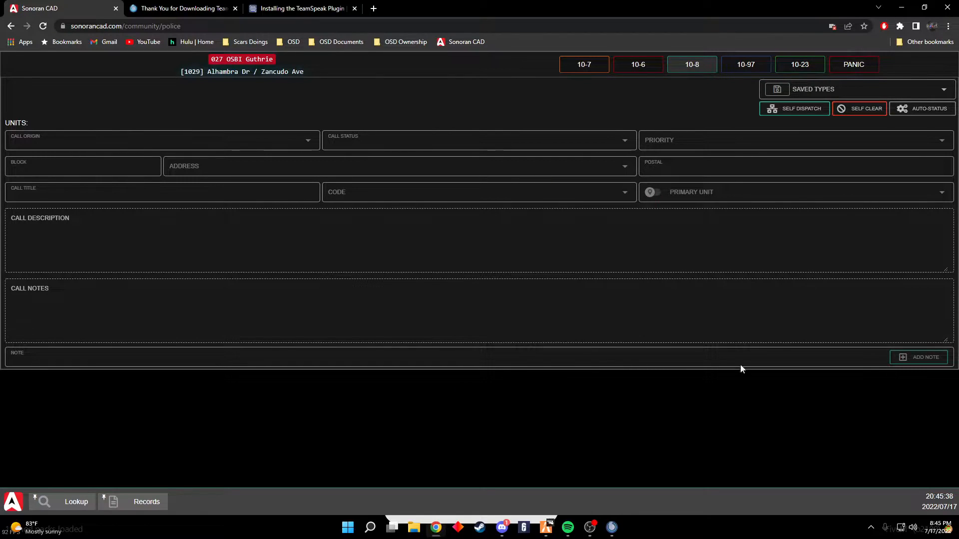
mouse_move(652, 482)
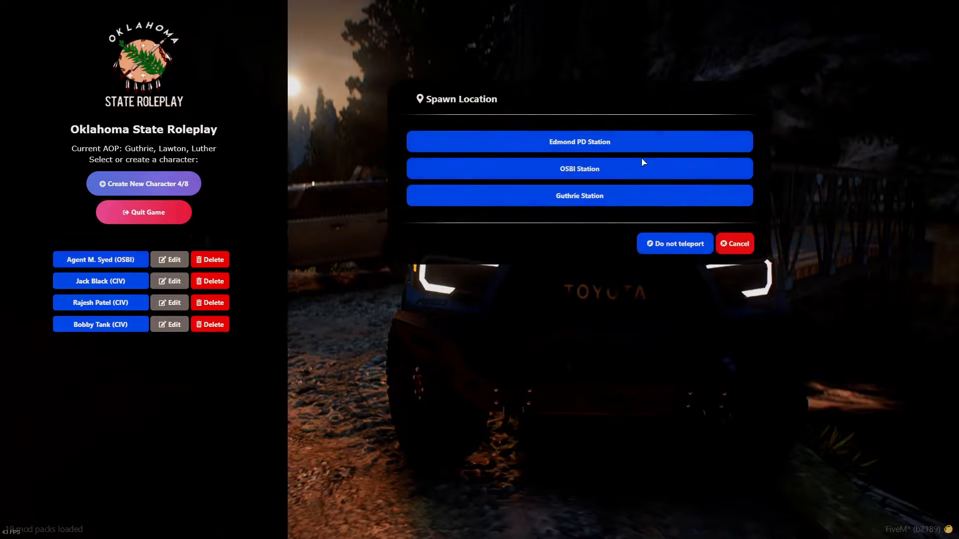
mouse_move(607, 170)
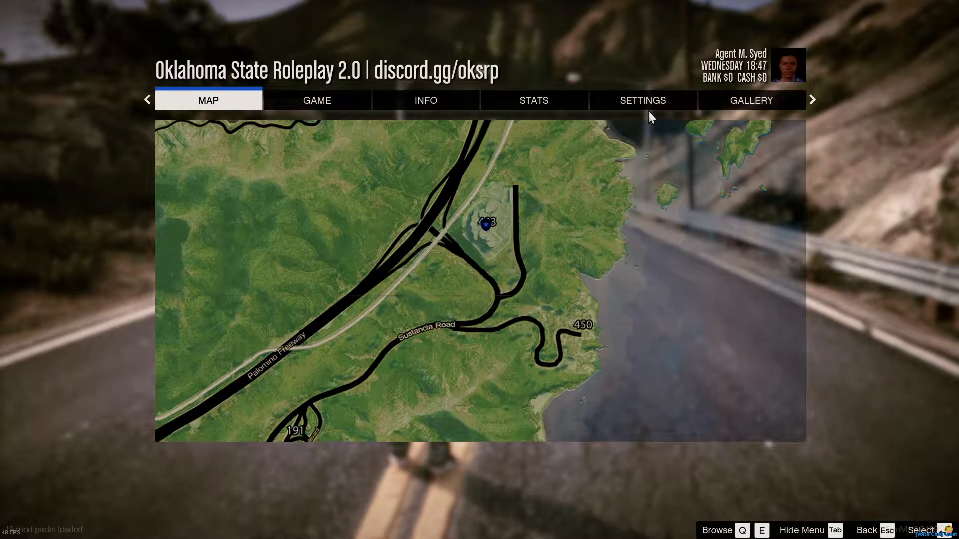
Go to Settings > Key Bindings > FiveM and browse the server action bindings.
click(642, 100)
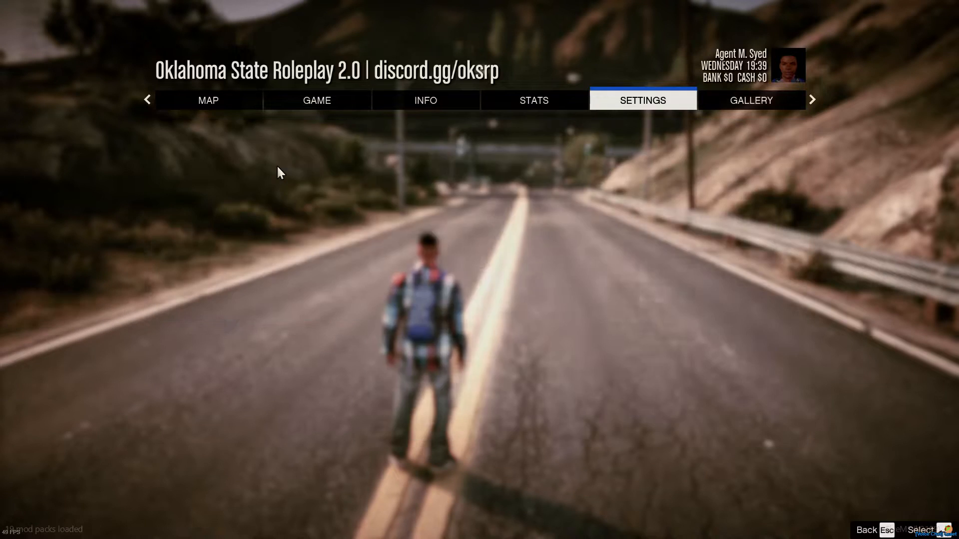
click(642, 100)
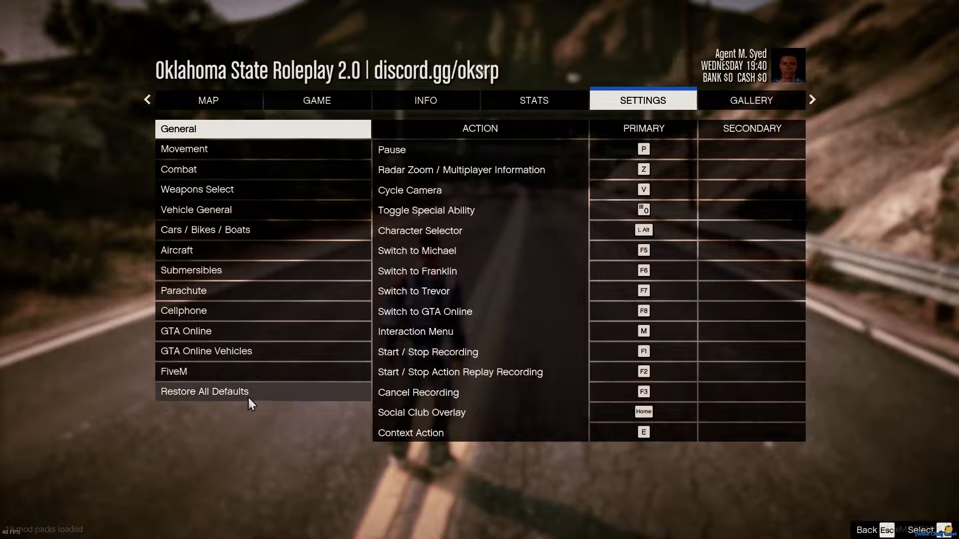
click(173, 371)
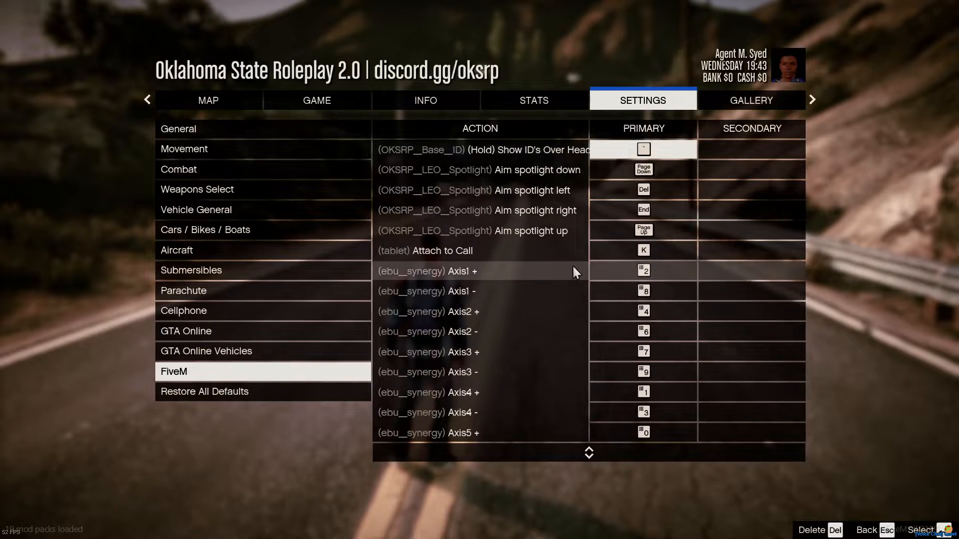
scroll(down, 3)
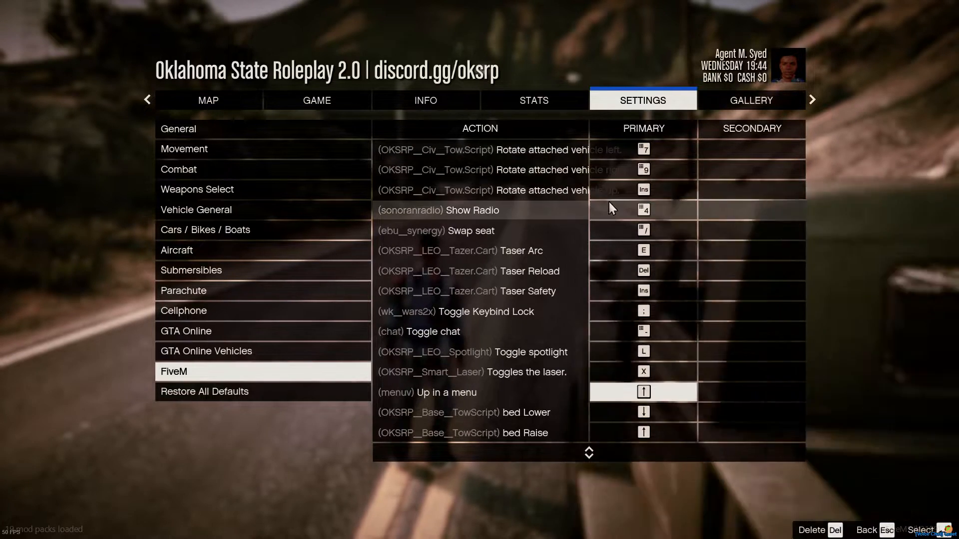
scroll(up, 3)
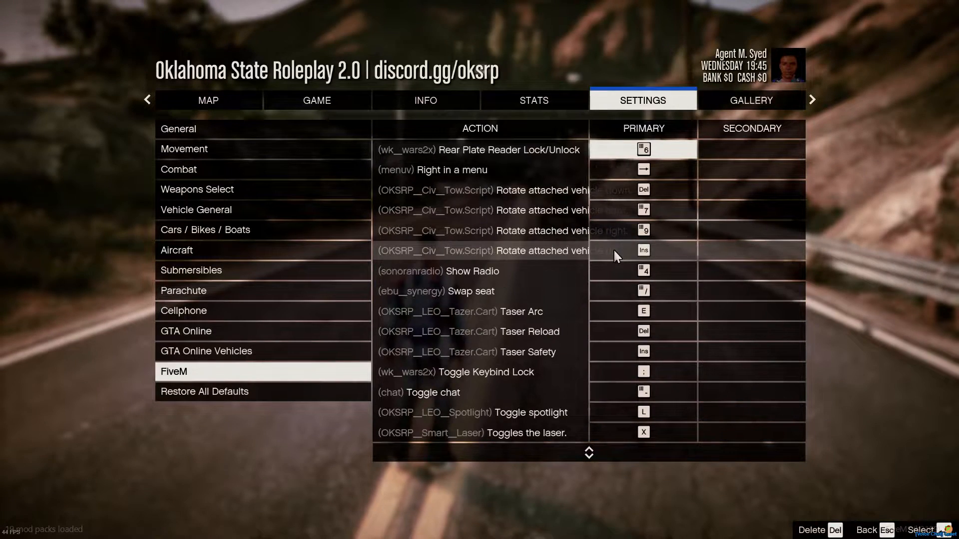
scroll(up, 3)
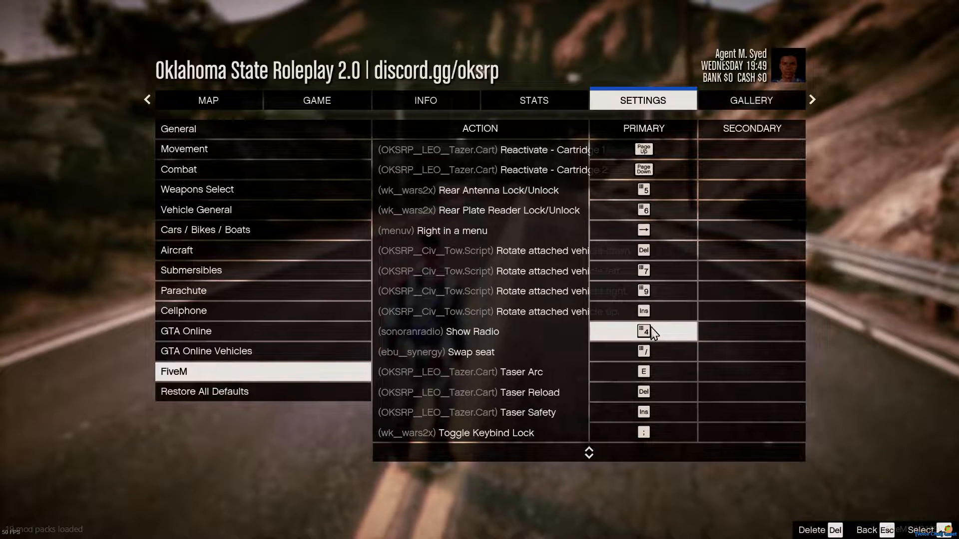
mouse_move(679, 342)
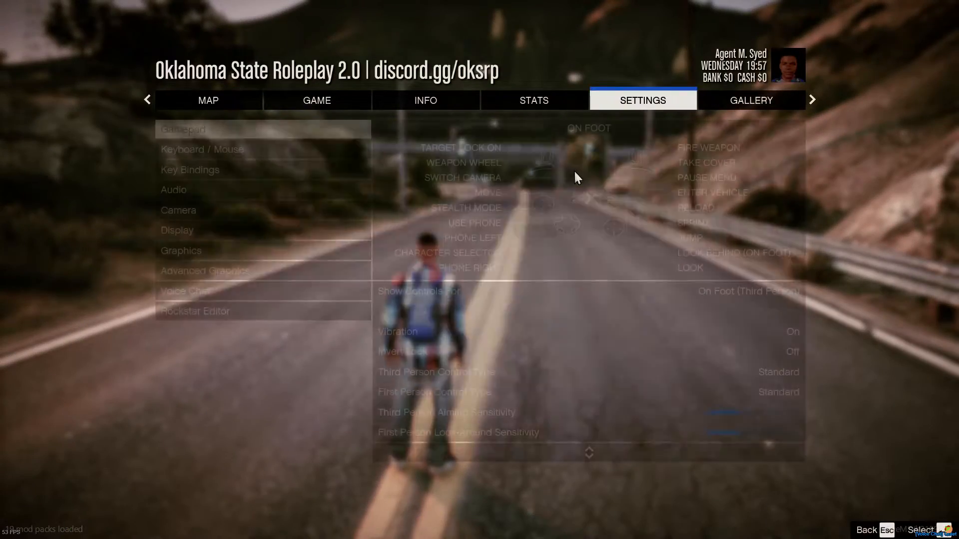
Glance at Voice Chat settings, then return to the FiveM list and scroll to the sonoranradio entries.
click(185, 290)
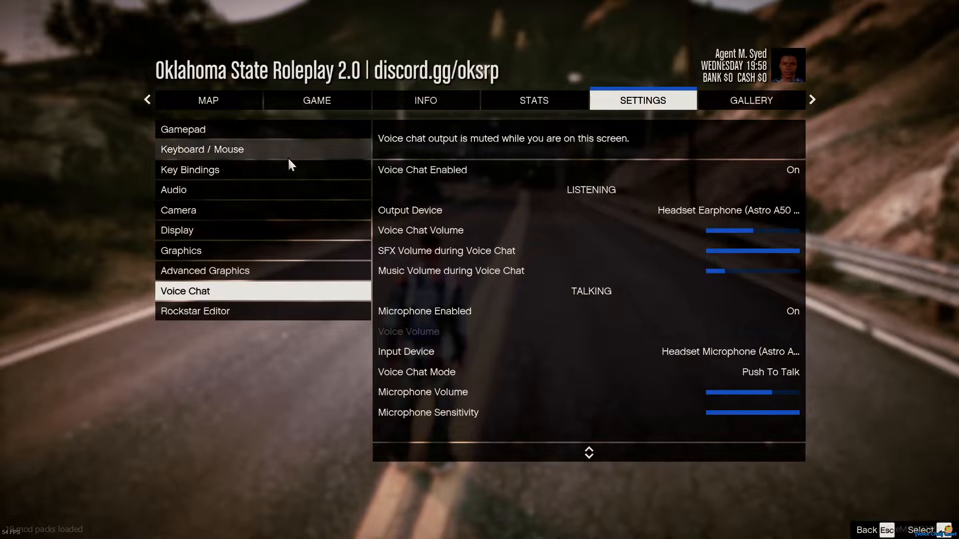
click(190, 169)
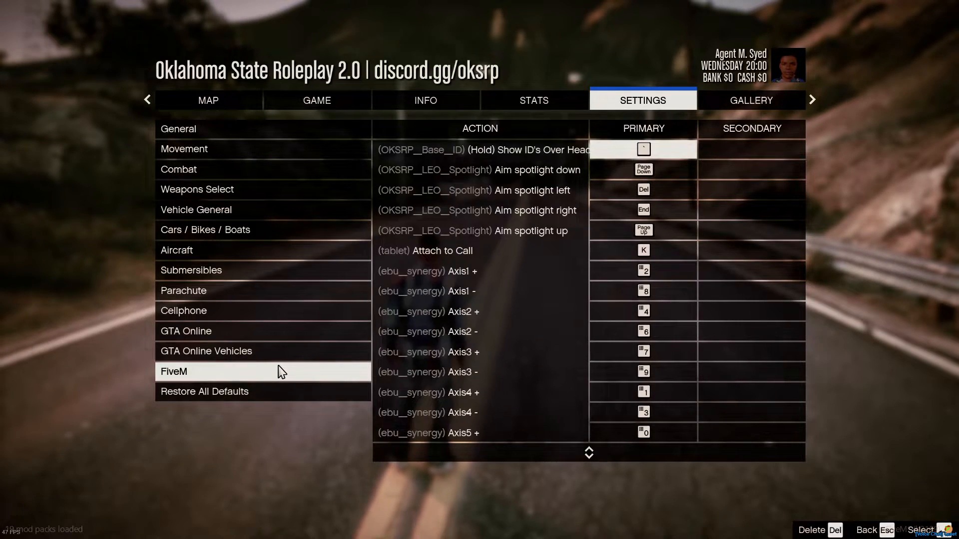
scroll(down, 3)
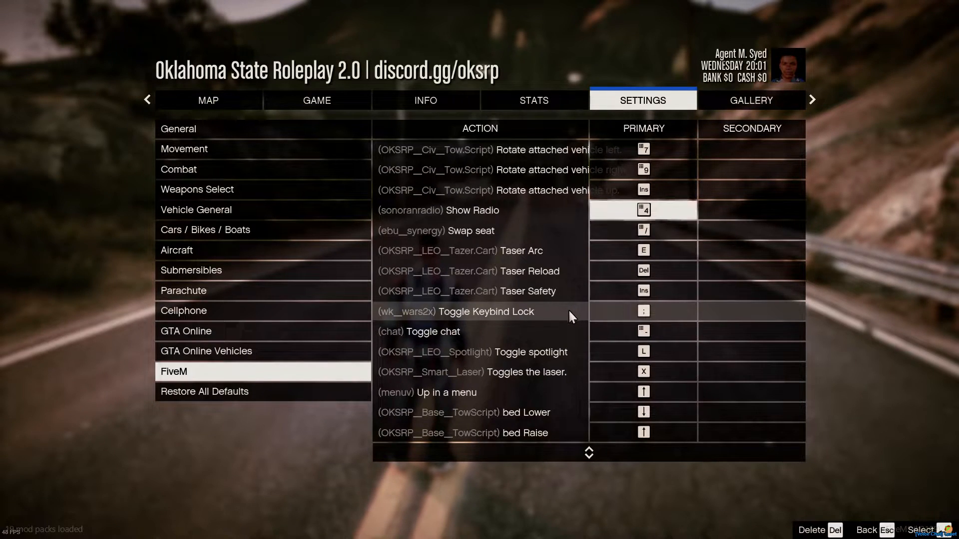
scroll(up, 3)
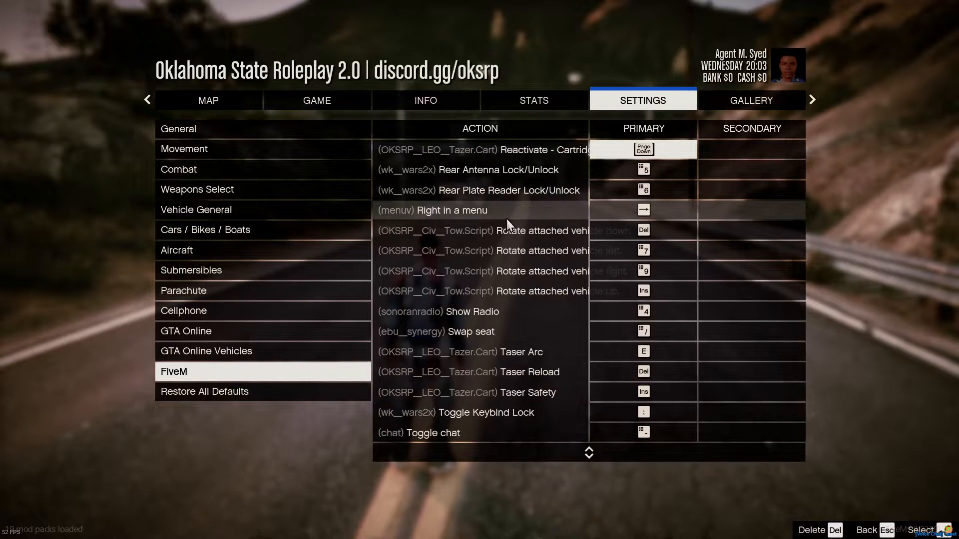
scroll(up, 3)
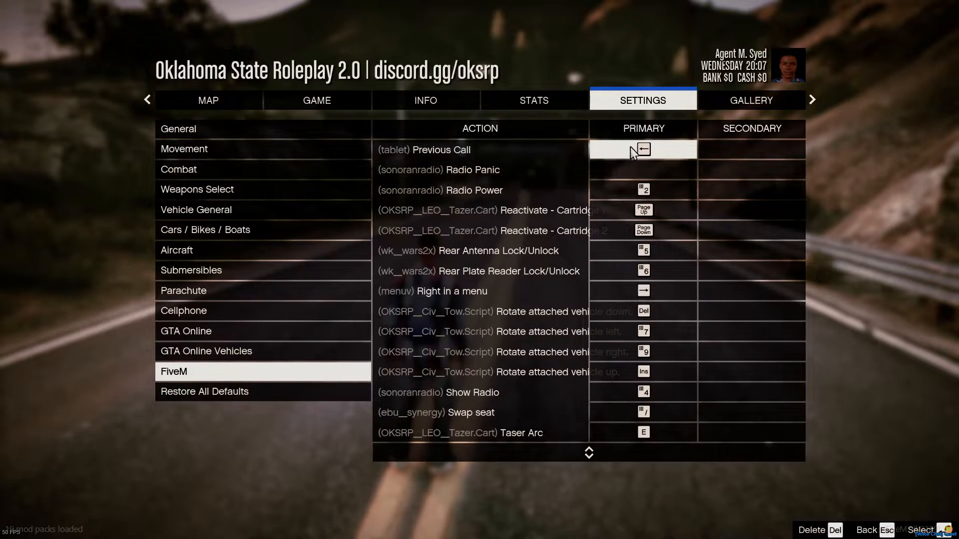
scroll(up, 3)
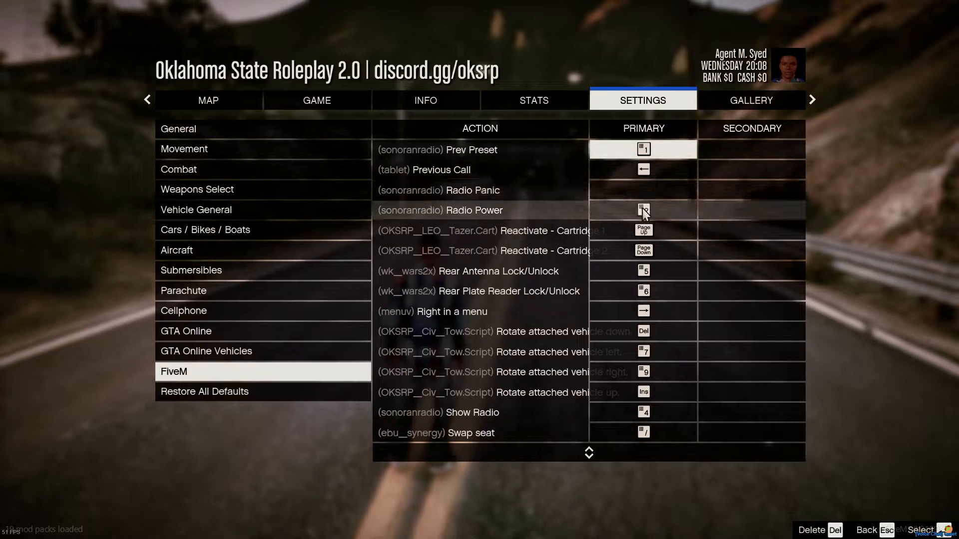
scroll(up, 3)
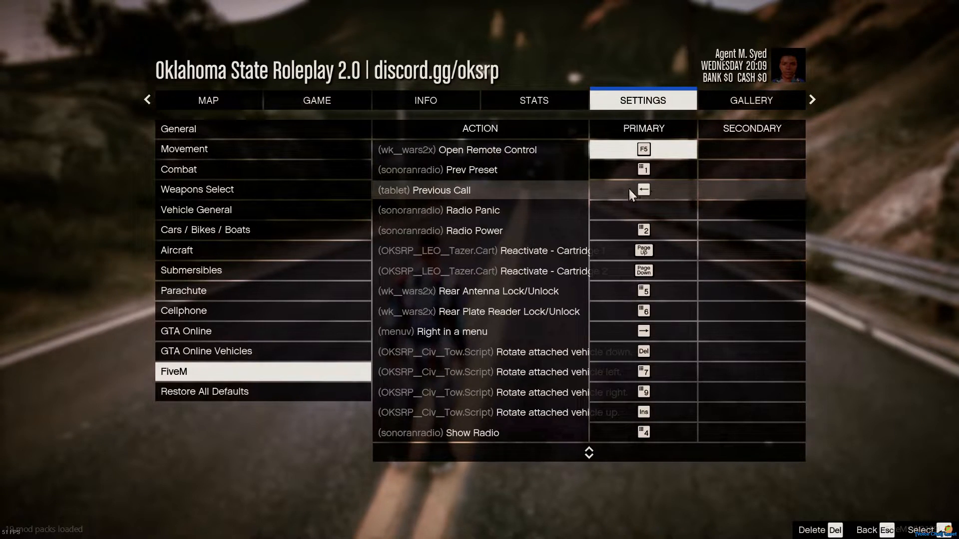
mouse_move(616, 185)
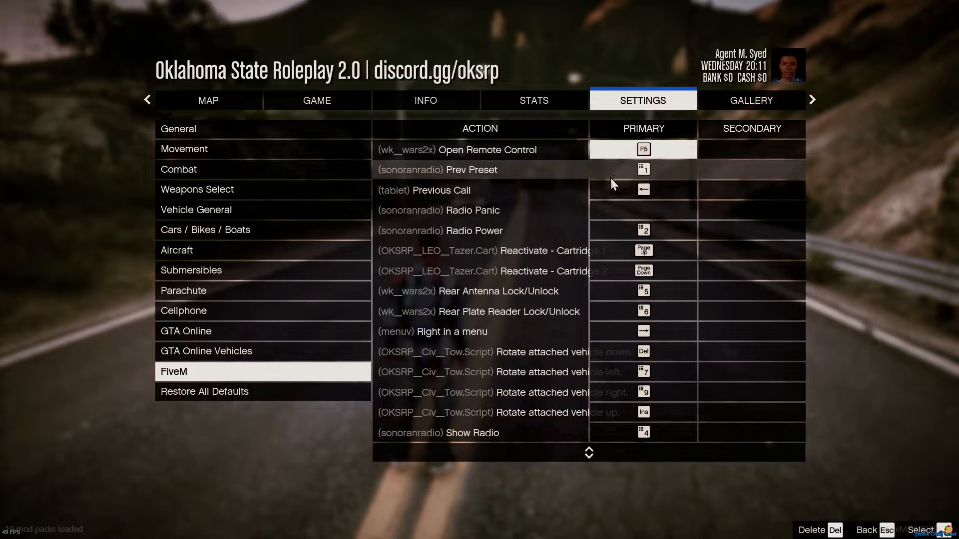
Disconnect TeamSpeak from the server via Connections > Disconnect from All, then minimize it back to FiveM.
key(alt+tab)
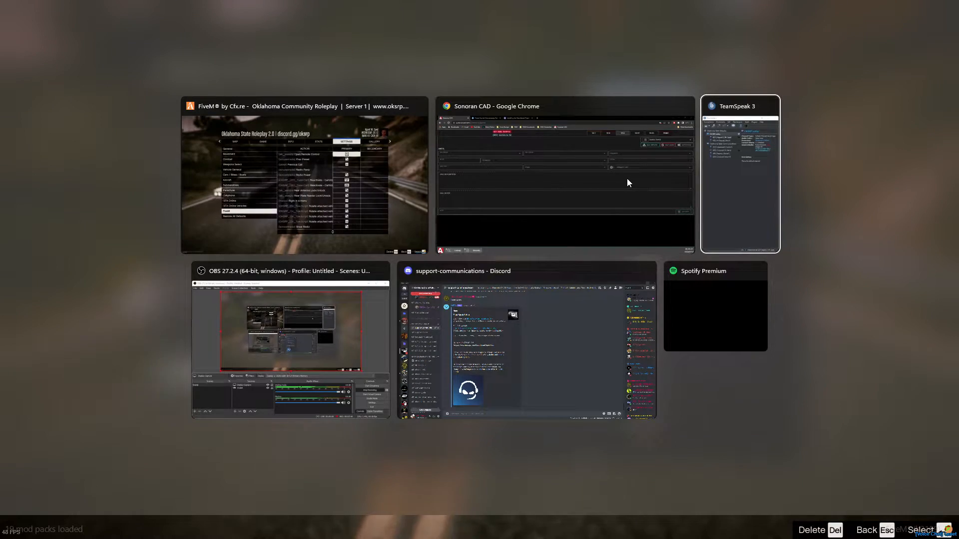
click(738, 177)
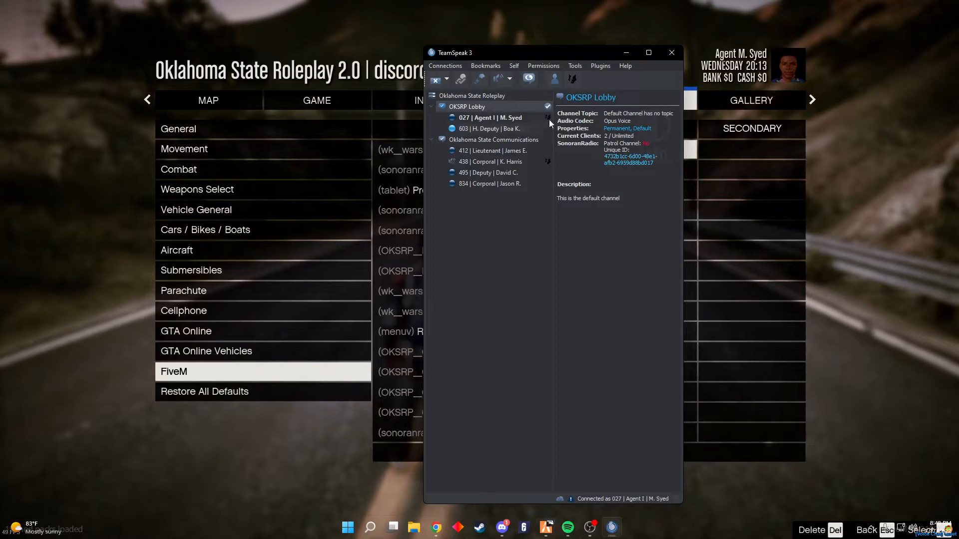
click(445, 66)
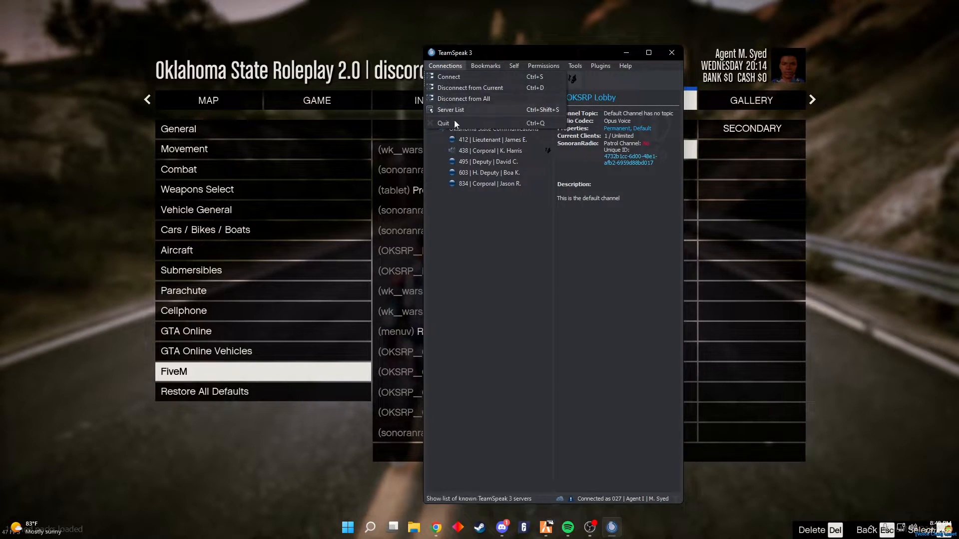
click(463, 99)
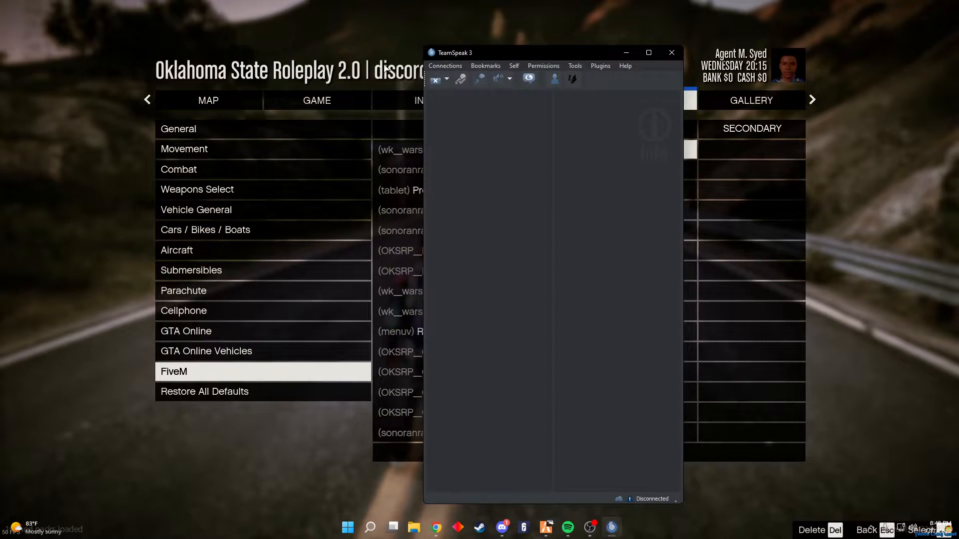
click(671, 53)
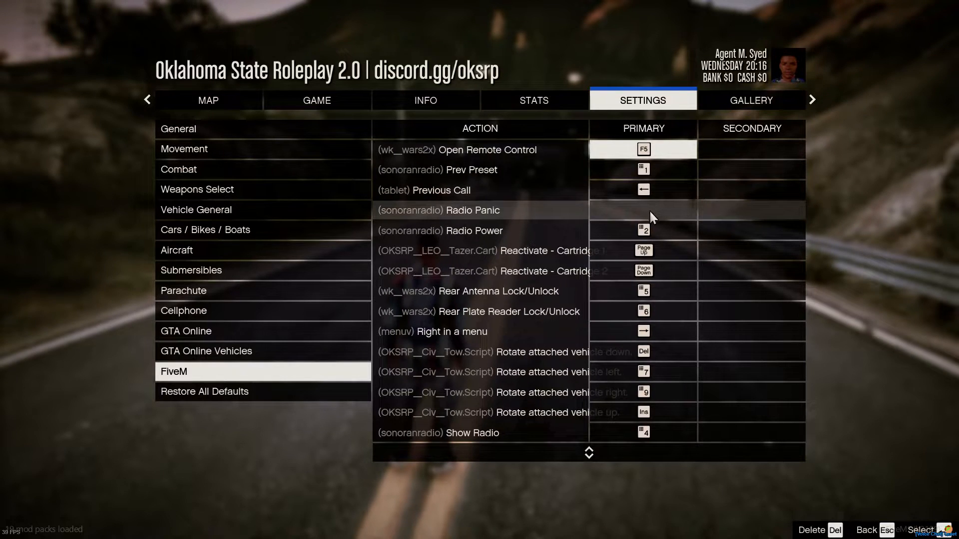
mouse_move(599, 236)
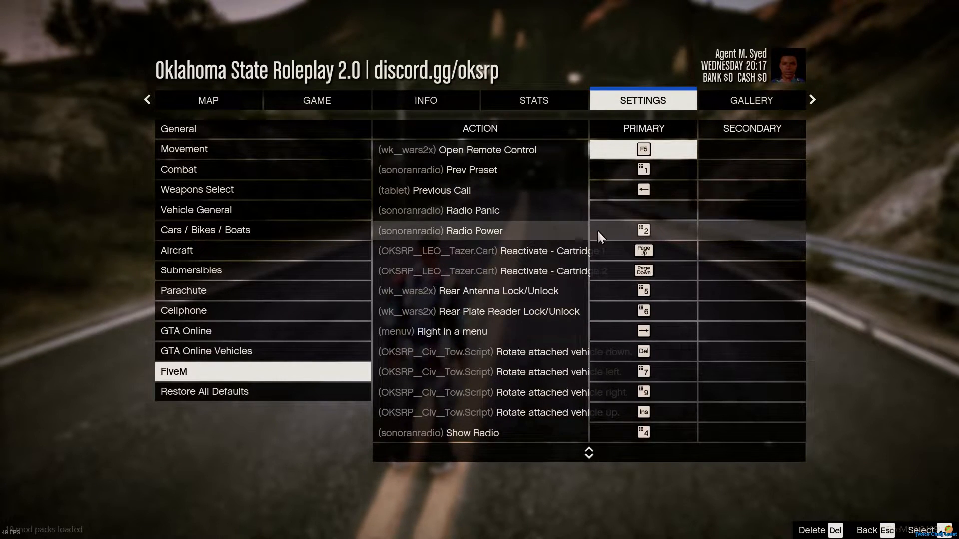
mouse_move(665, 236)
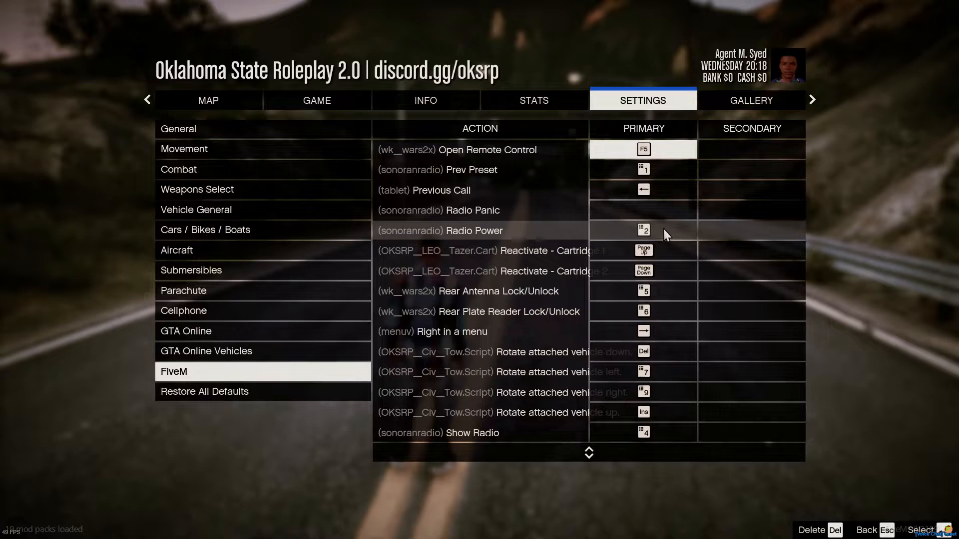
mouse_move(666, 211)
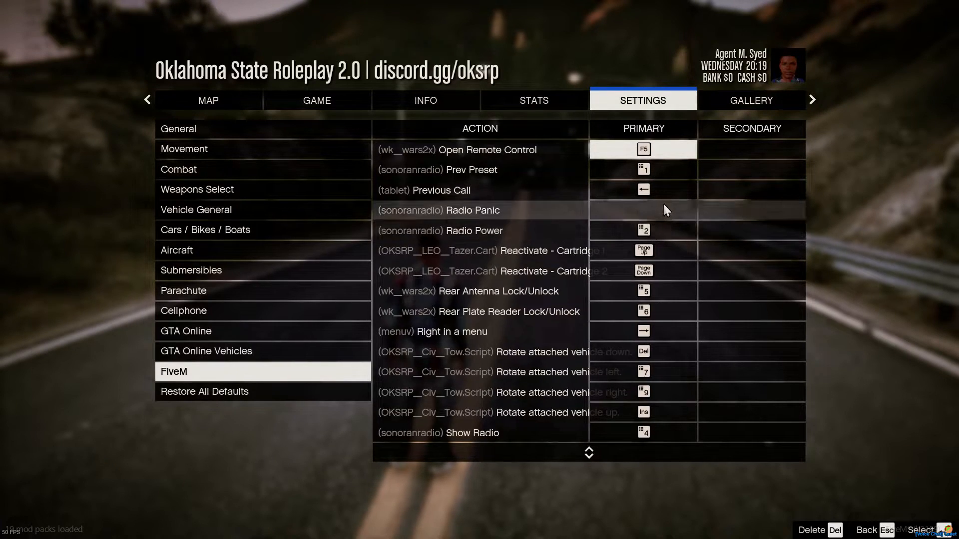
mouse_move(651, 195)
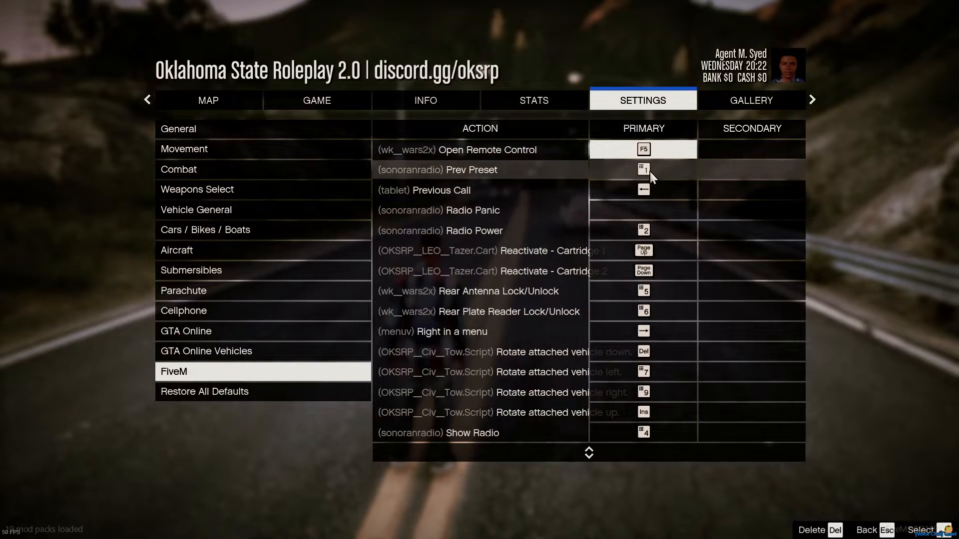
Scroll the keybind list up to reveal Next Call, Next Preset and Open EasyAdmin bindings.
scroll(up, 3)
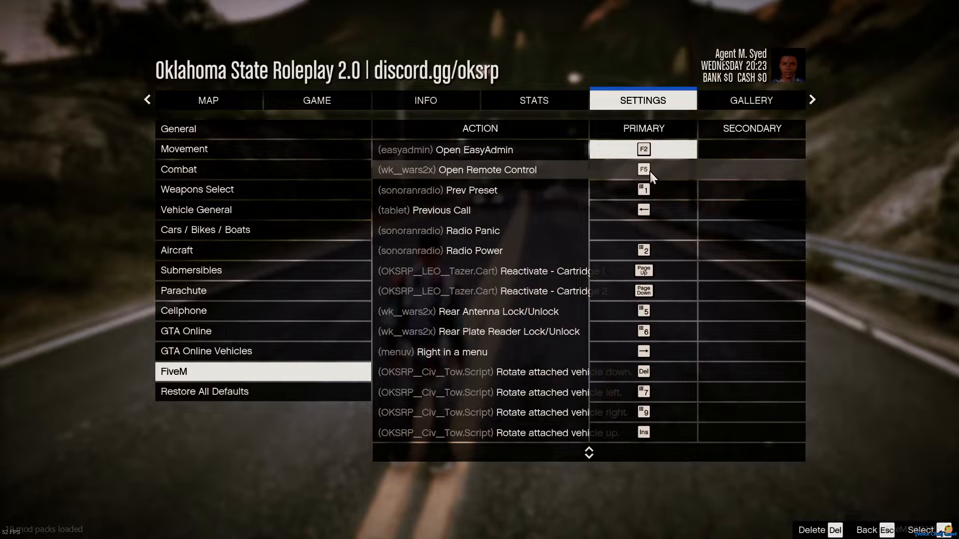
scroll(up, 3)
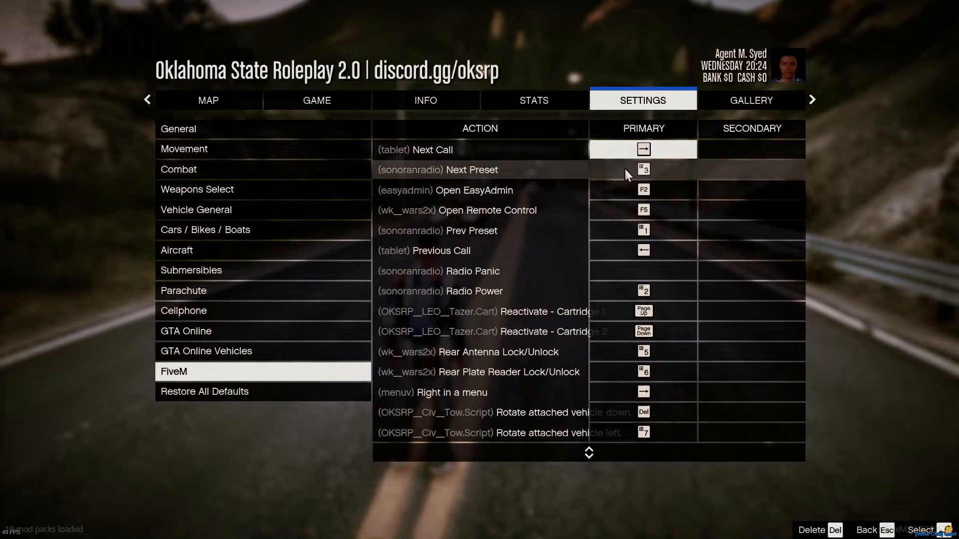
mouse_move(656, 176)
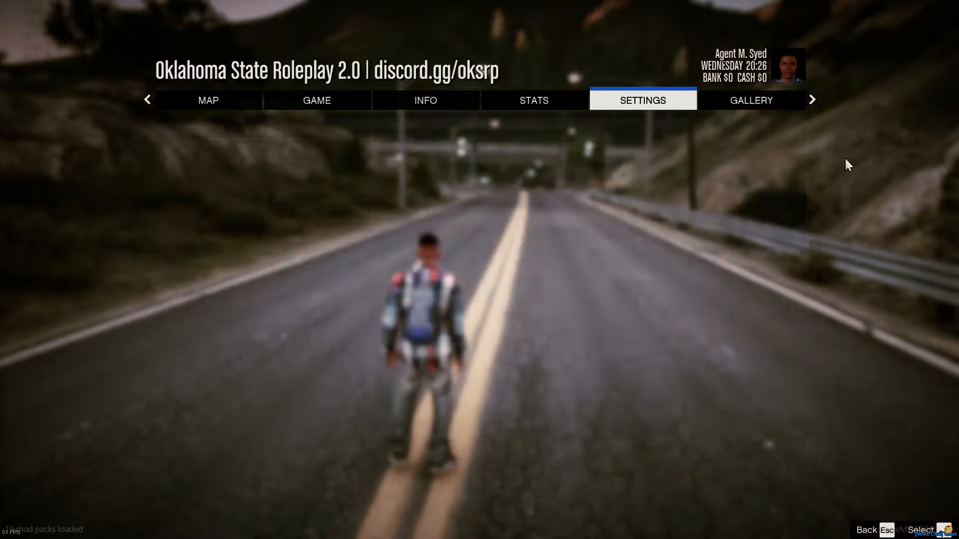
Return to the Key Bindings page, then connect TeamSpeak to the Oklahoma State Roleplay server.
click(358, 526)
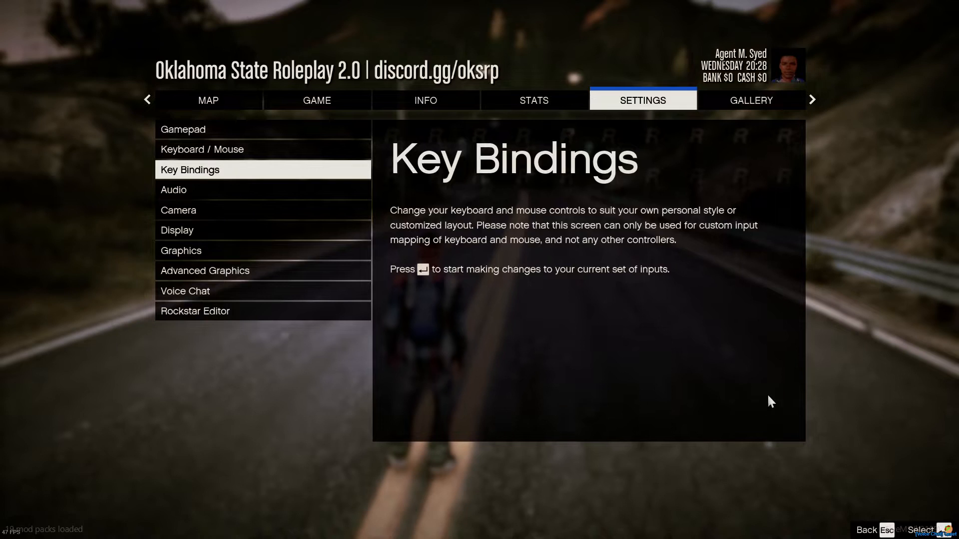
click(358, 526)
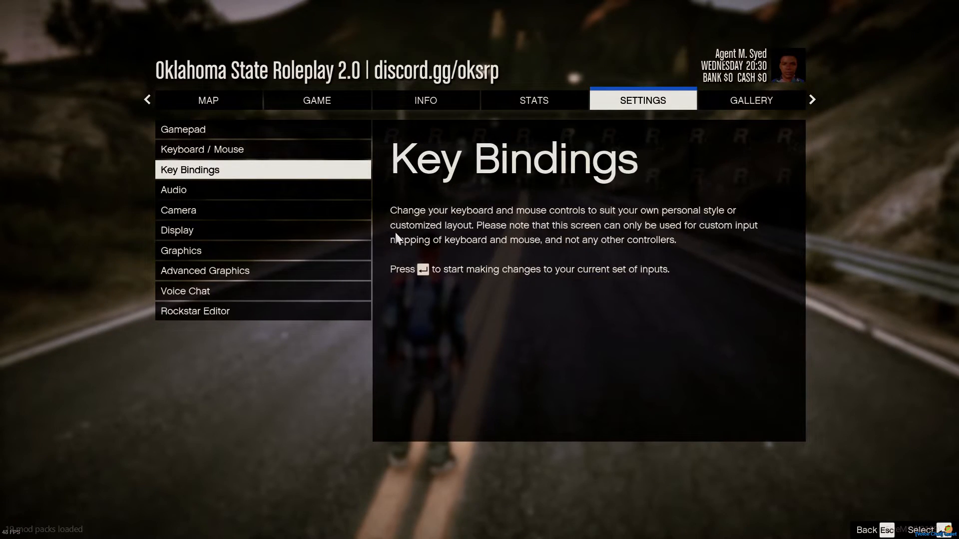
mouse_move(457, 290)
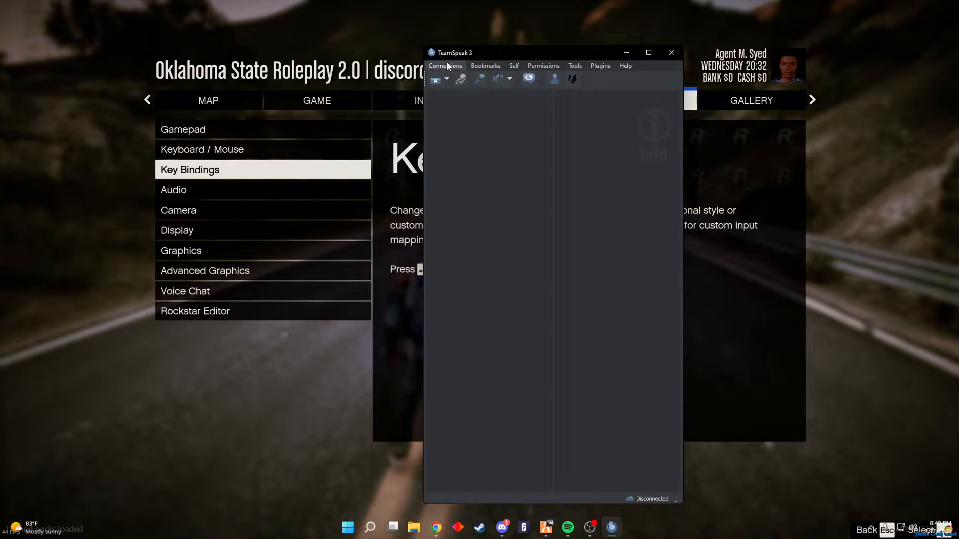
click(446, 66)
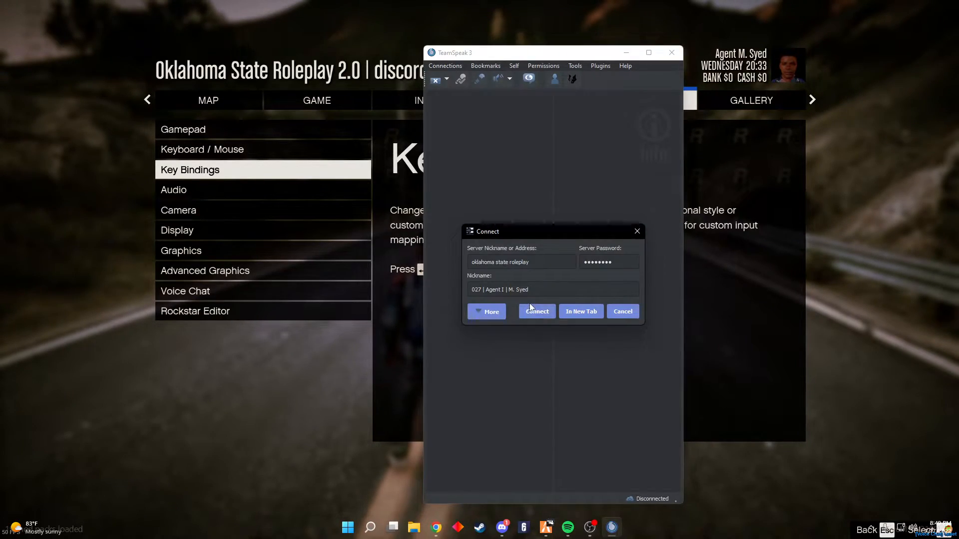
click(536, 311)
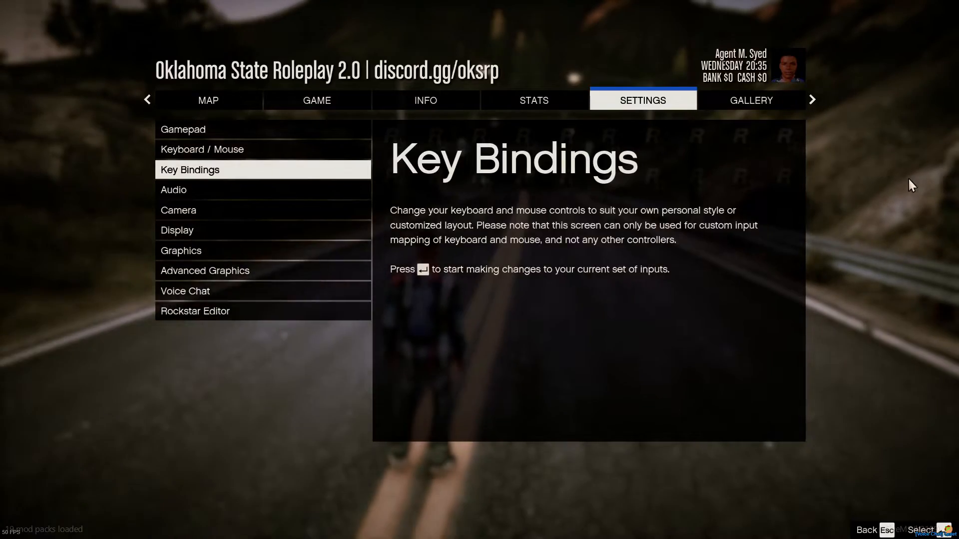
Resume the game, select the Oklahoma County channel on the radio and view its scan list.
key(Escape)
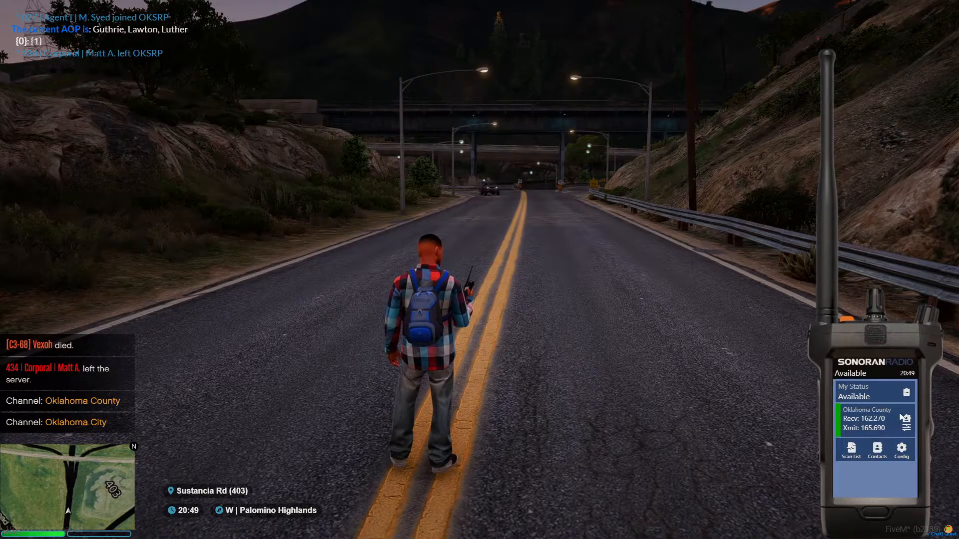
click(905, 418)
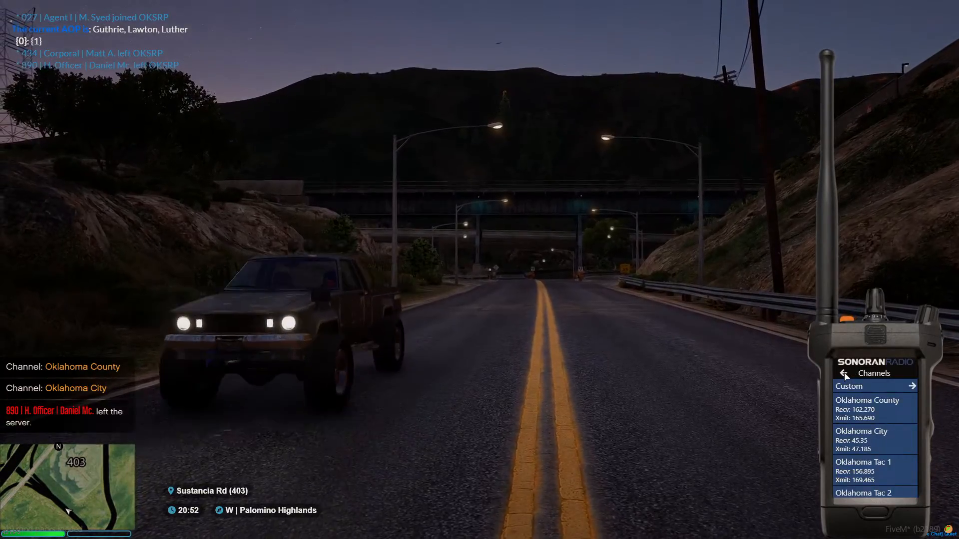
click(845, 374)
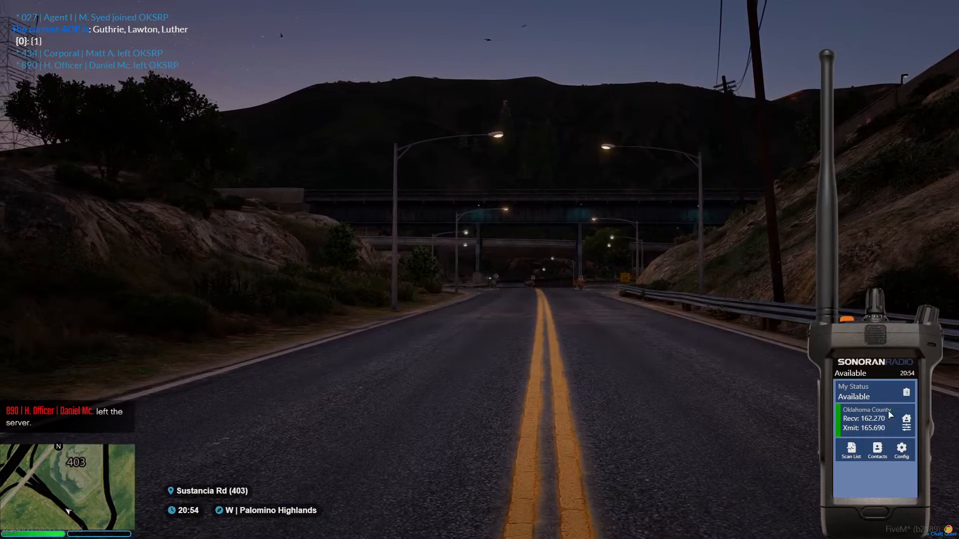
click(849, 453)
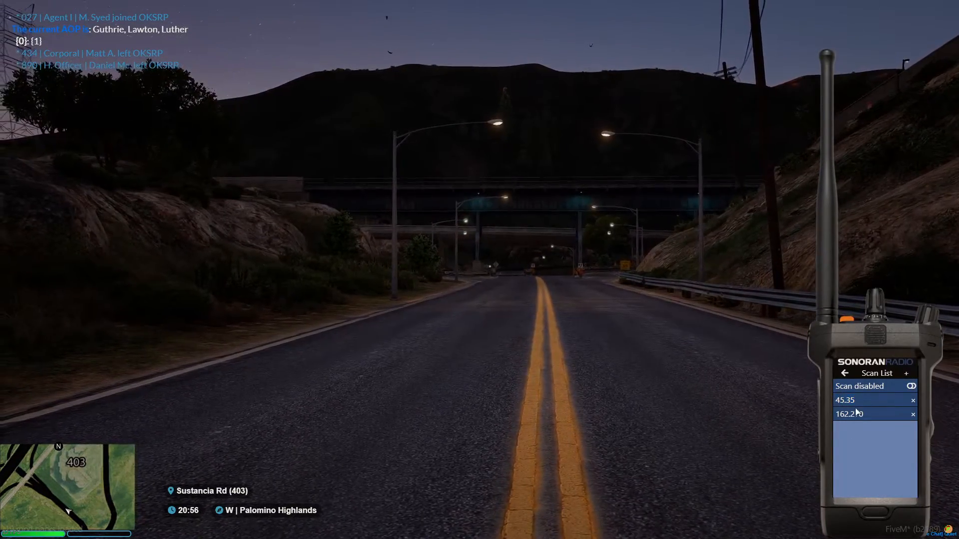
click(845, 373)
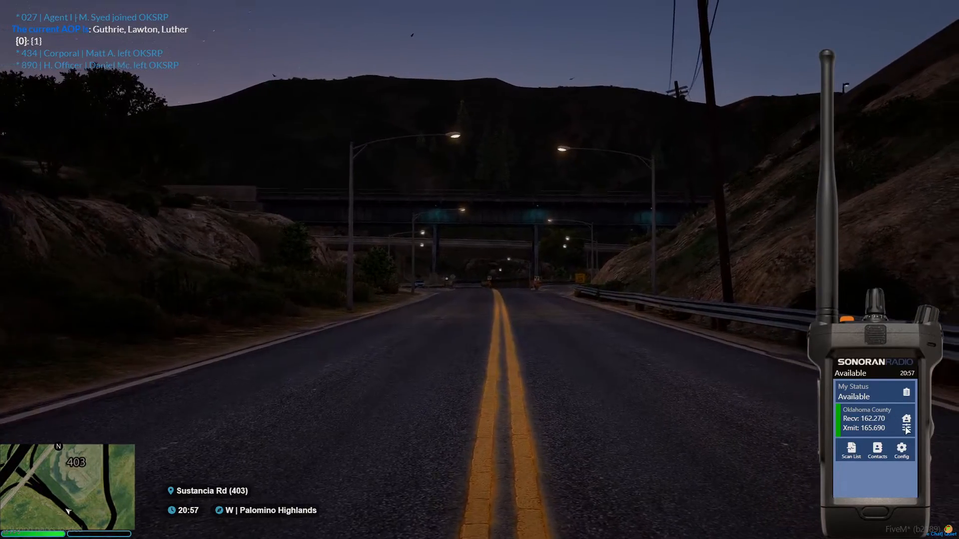
Switch the radio from Oklahoma County to the Oklahoma Fire Department channel.
click(851, 451)
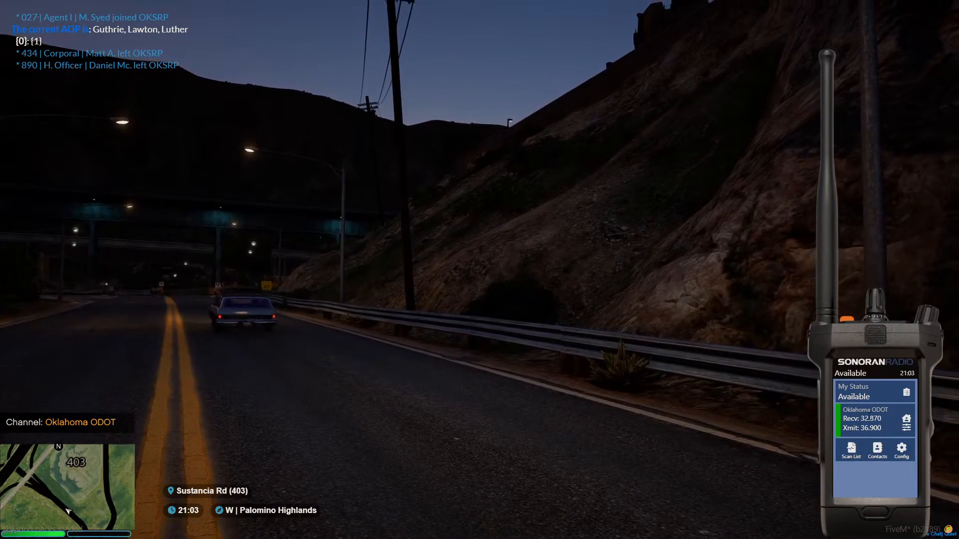
click(851, 451)
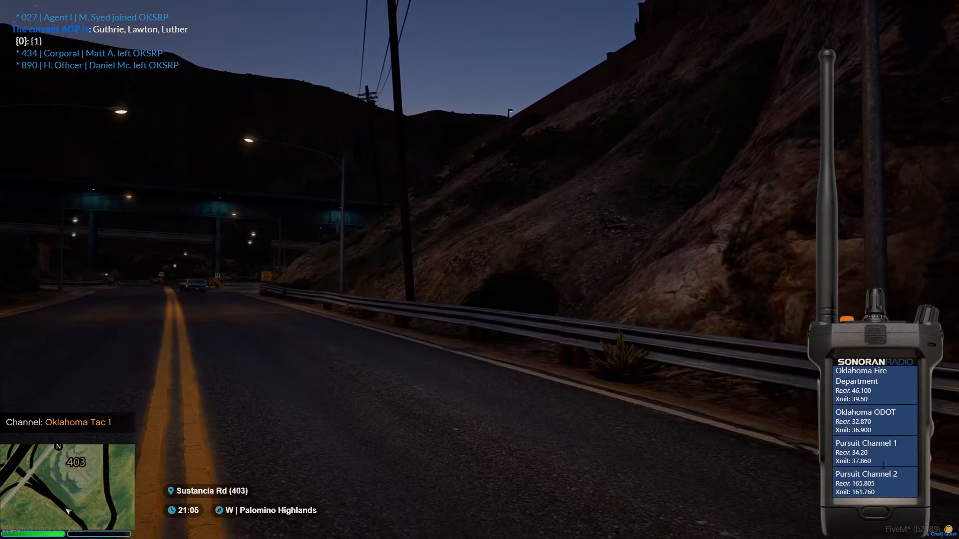
click(866, 451)
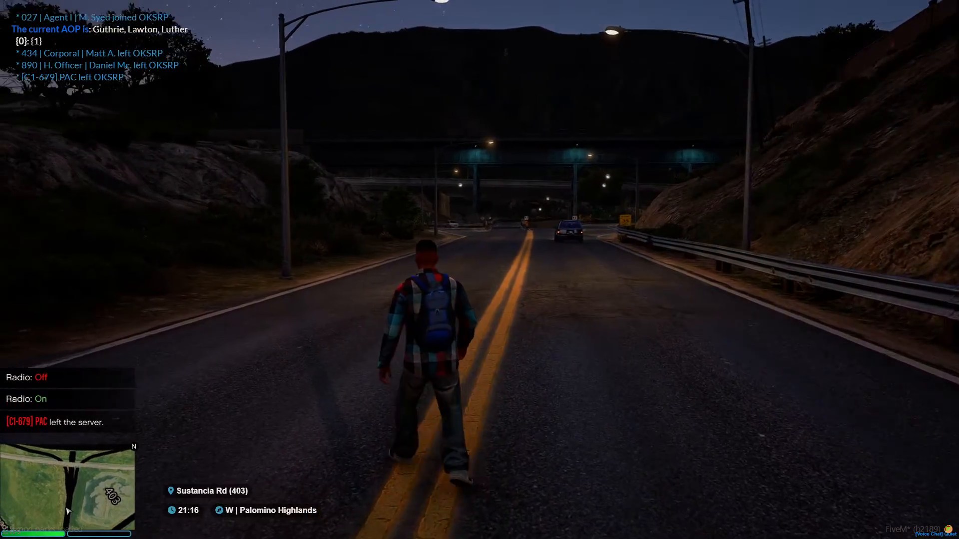
Show the radio handset again, tuned to the Oklahoma Fire Department channel.
key(w)
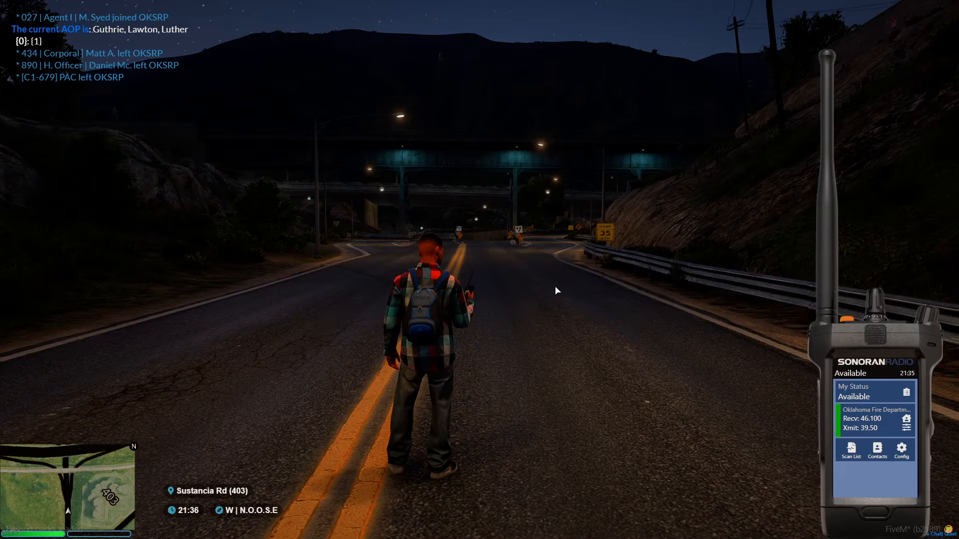
mouse_move(231, 192)
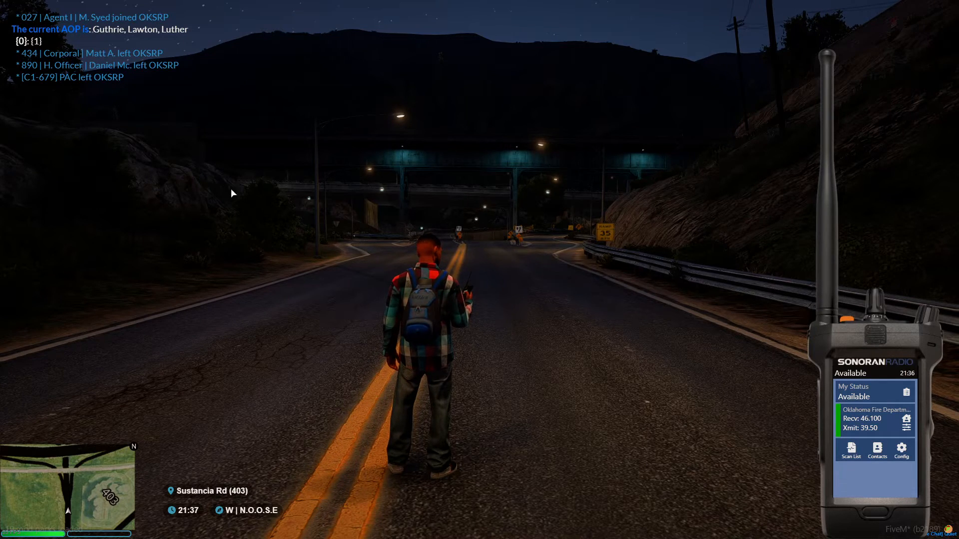